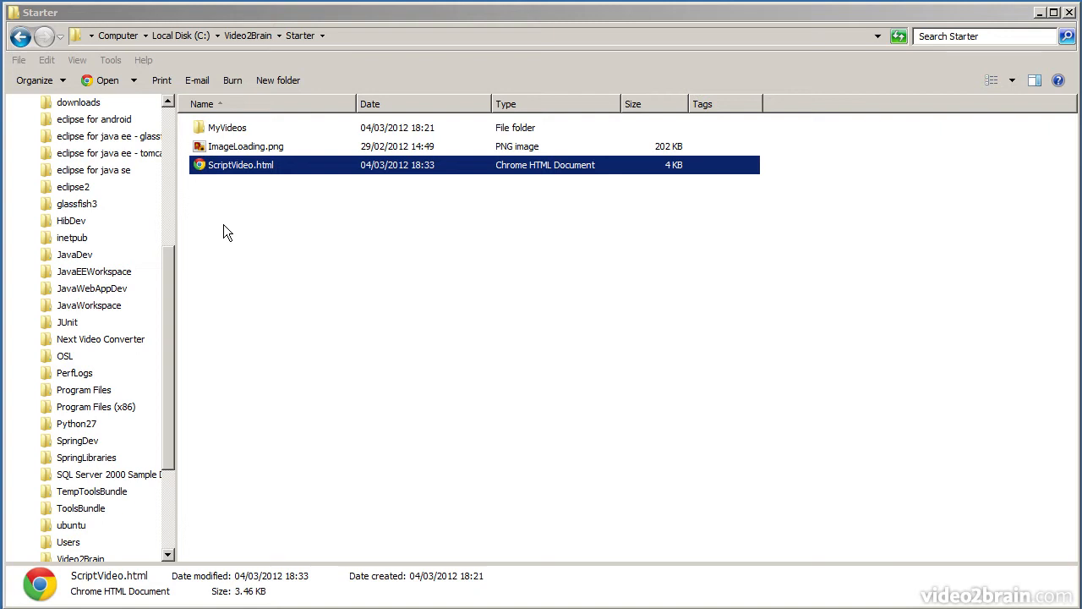
mouse_move(219, 176)
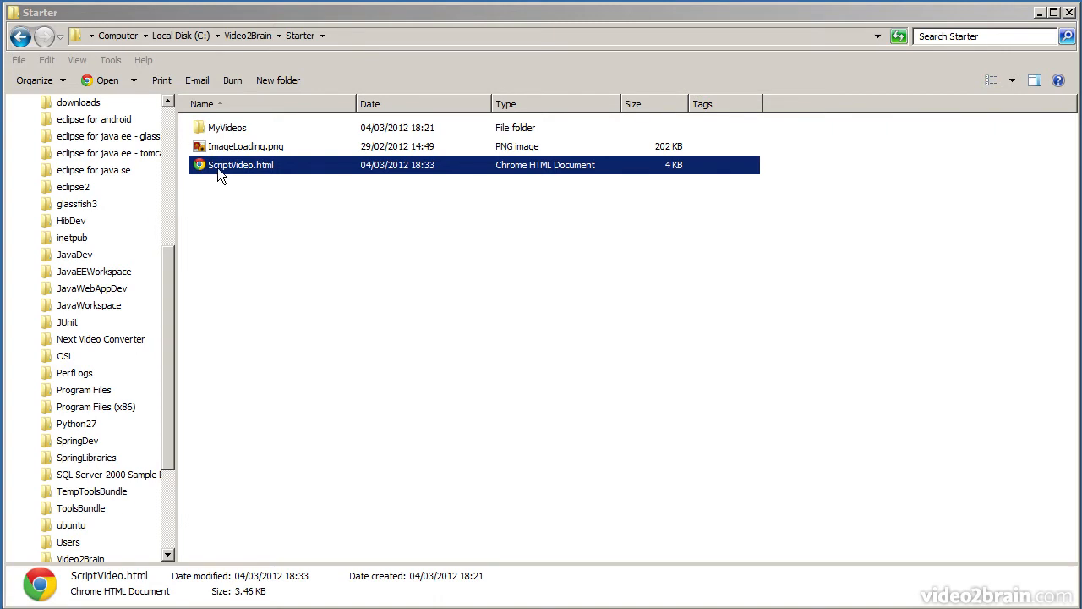
- Show the Open with program list for ScriptVideo.html in the Starter folder
left_click(226, 127)
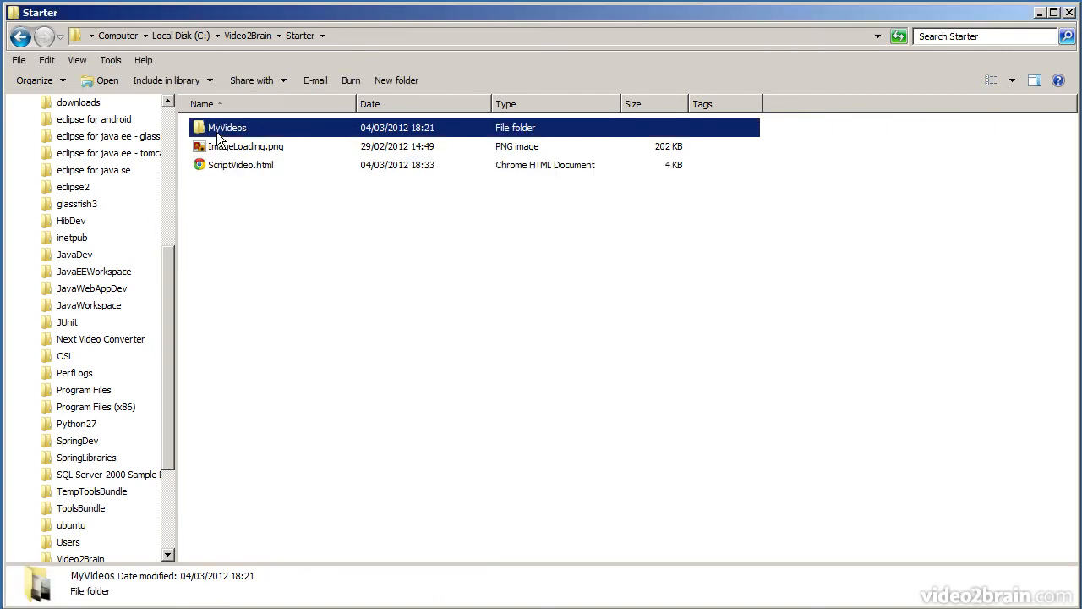
mouse_move(225, 169)
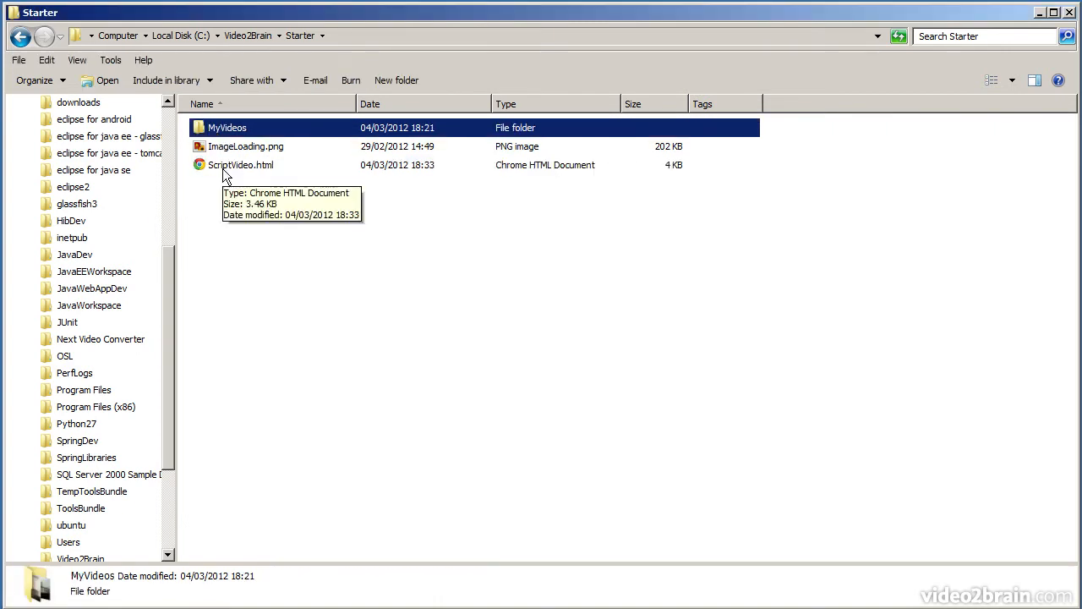
right_click(240, 165)
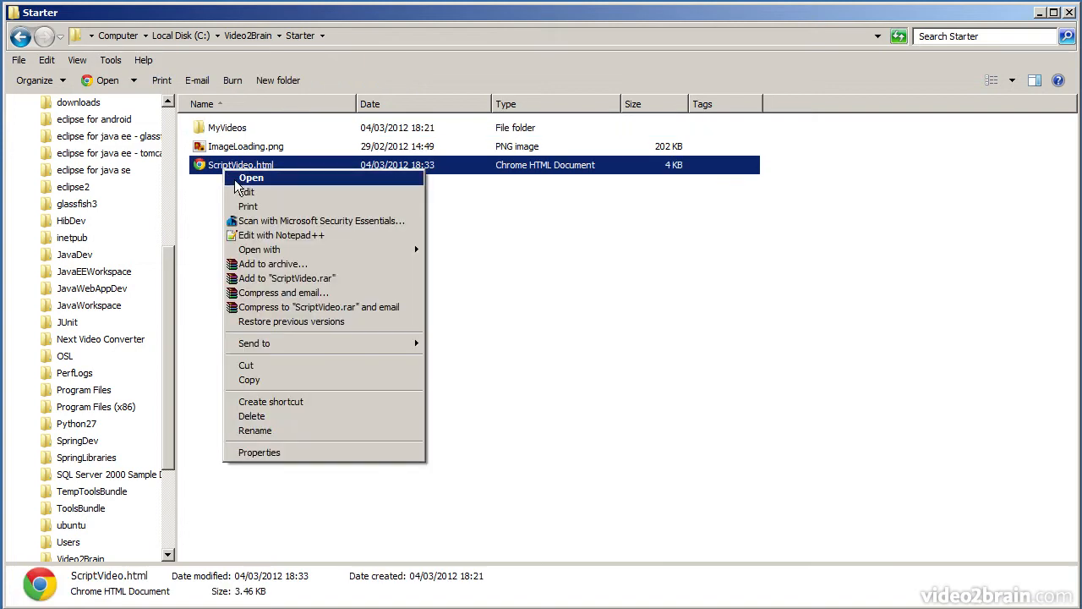
left_click(259, 251)
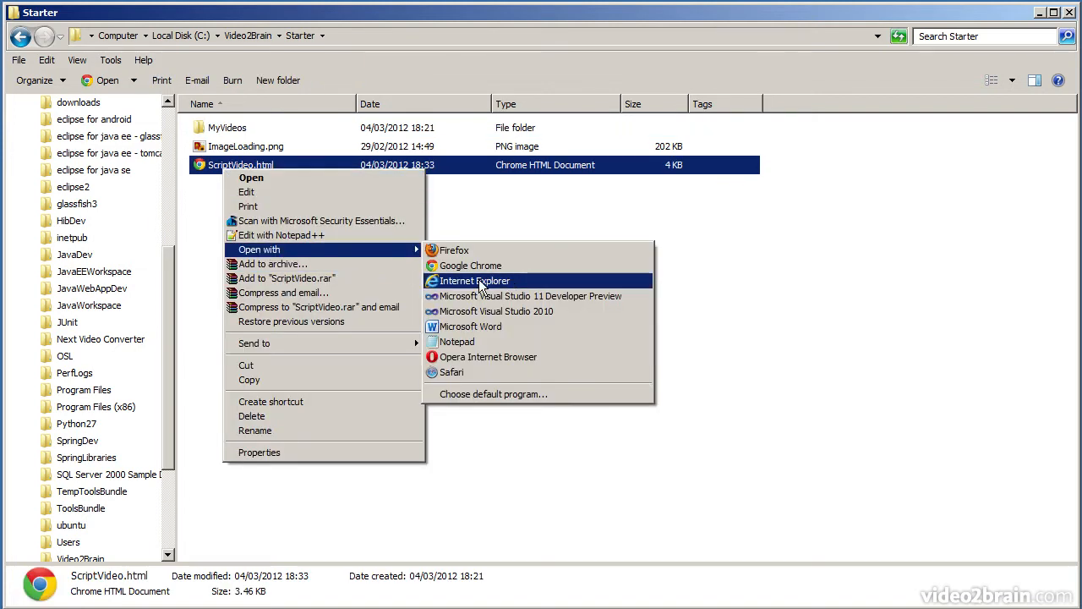
- Open ScriptVideo.html in Internet Explorer and allow its blocked scripts to run
left_click(473, 281)
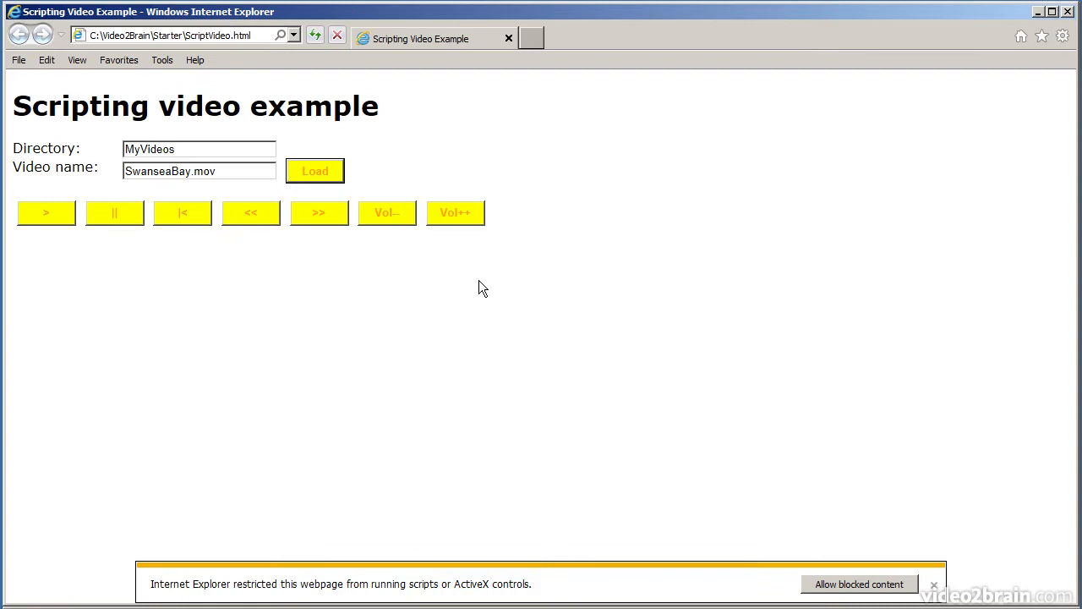
mouse_move(854, 595)
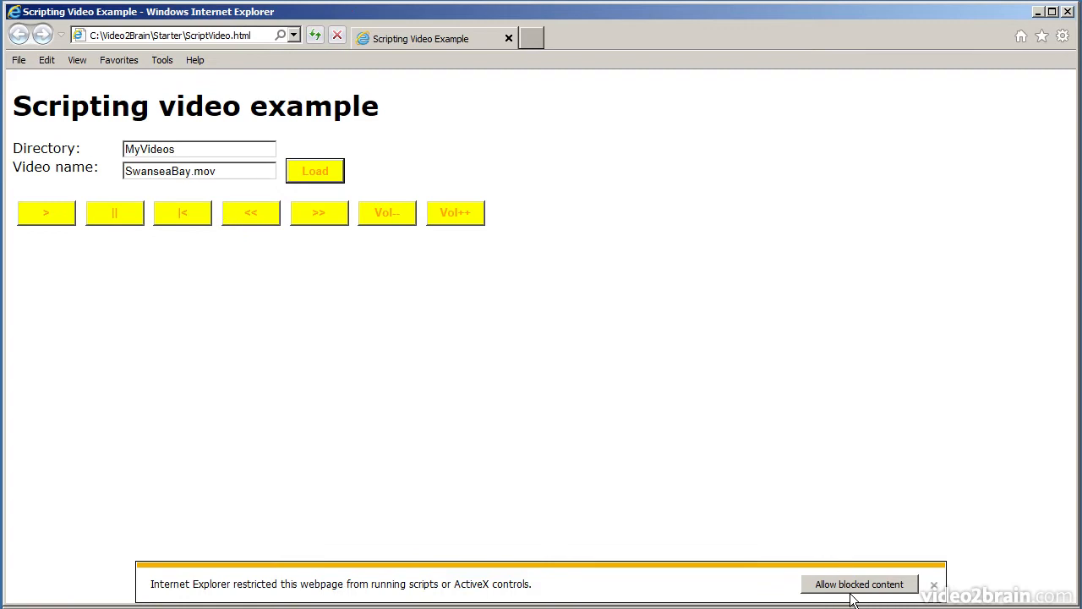
left_click(859, 583)
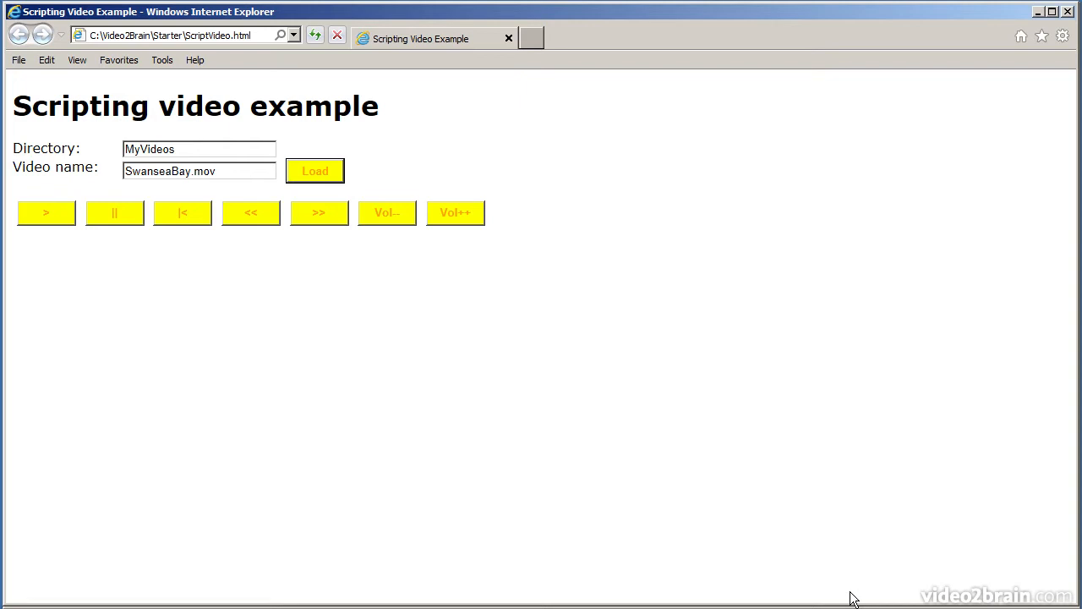
mouse_move(345, 250)
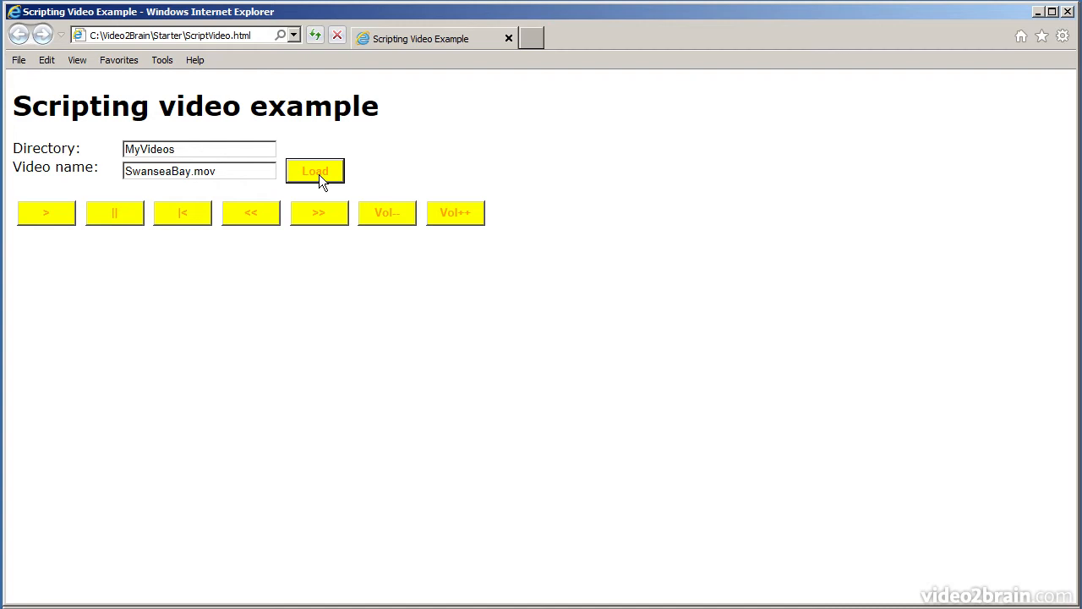
- Open the F12 developer tools and expand html and body to the inputs and doLoad/doPlay buttons
key("F12")
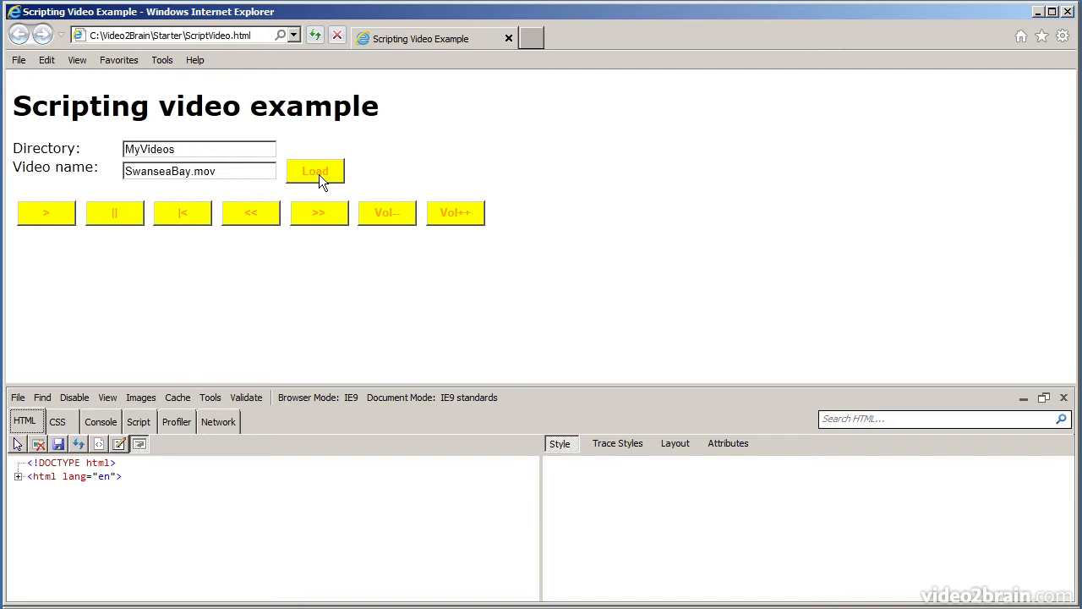
mouse_move(54, 426)
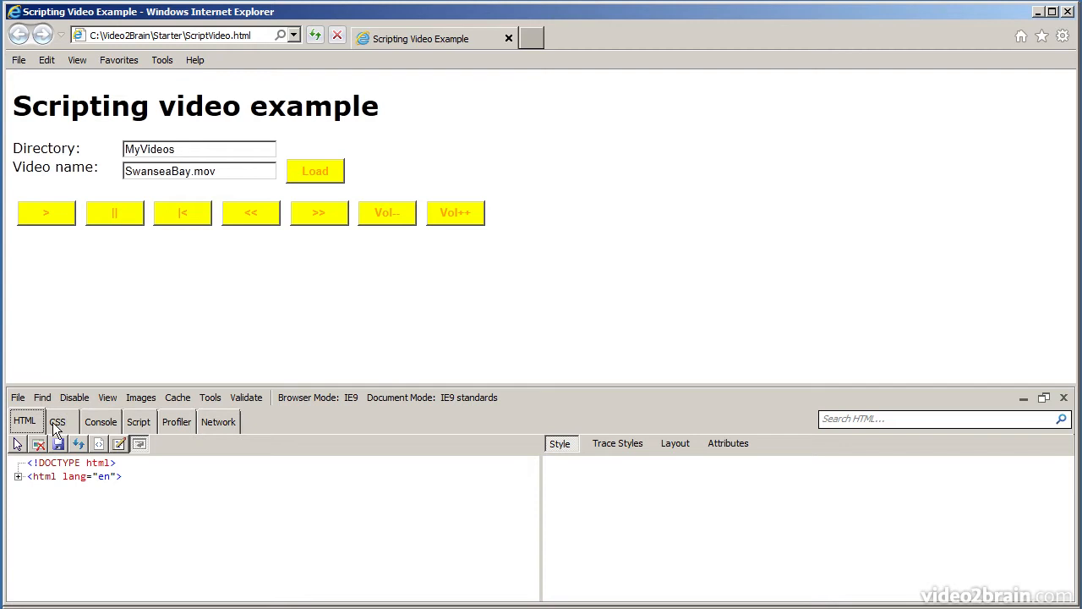
mouse_move(37, 430)
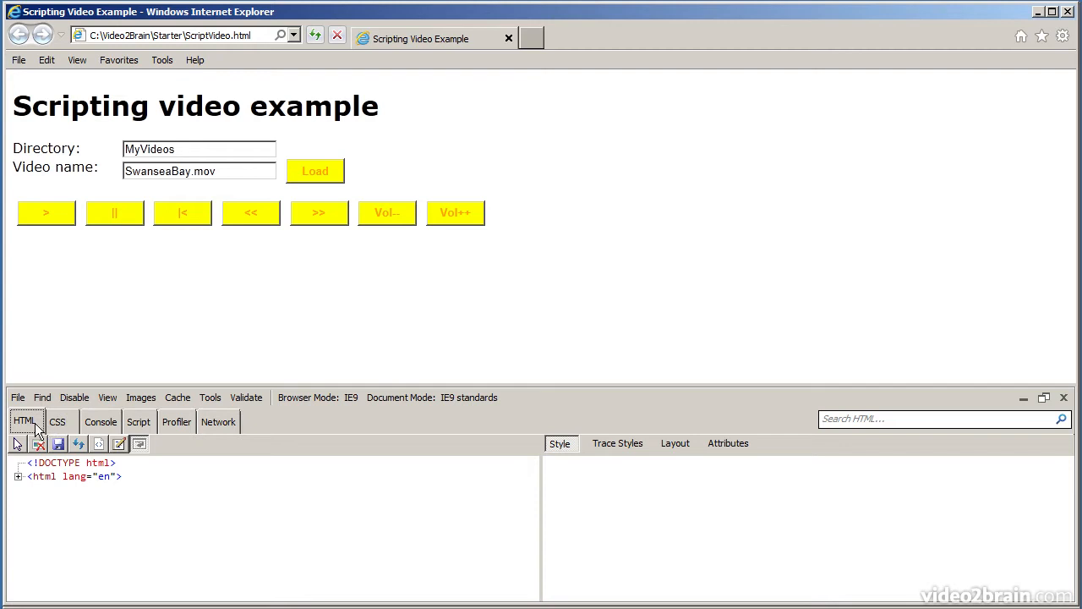
mouse_move(32, 470)
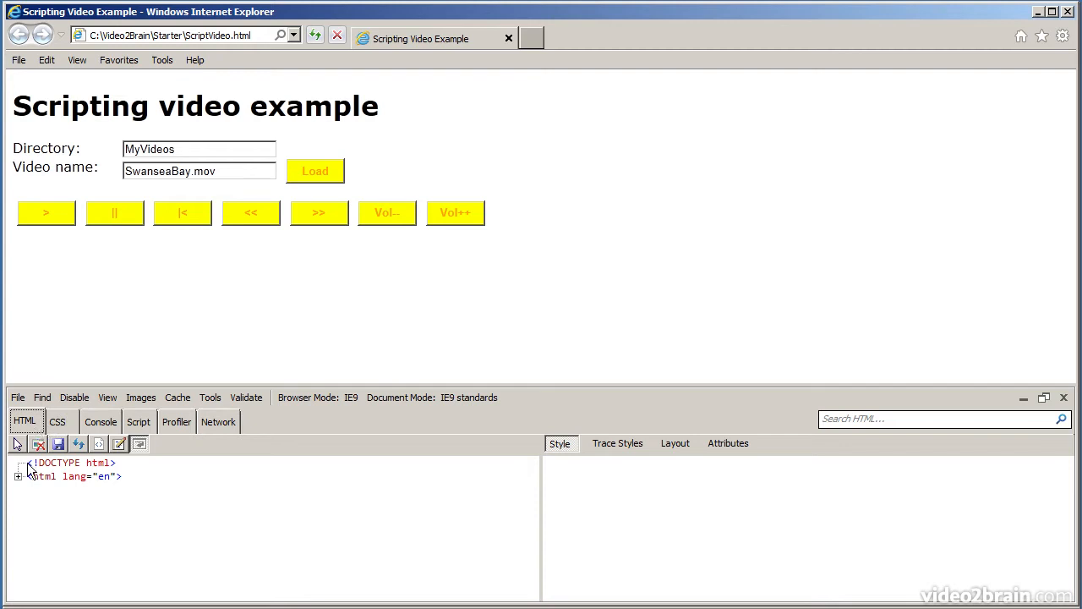
left_click(18, 477)
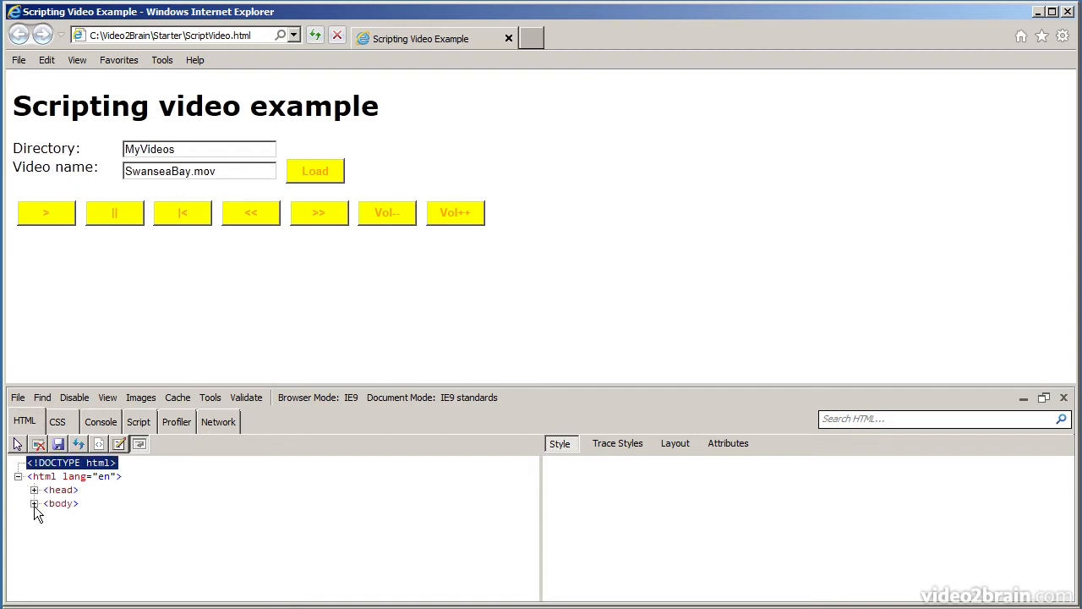
left_click(35, 504)
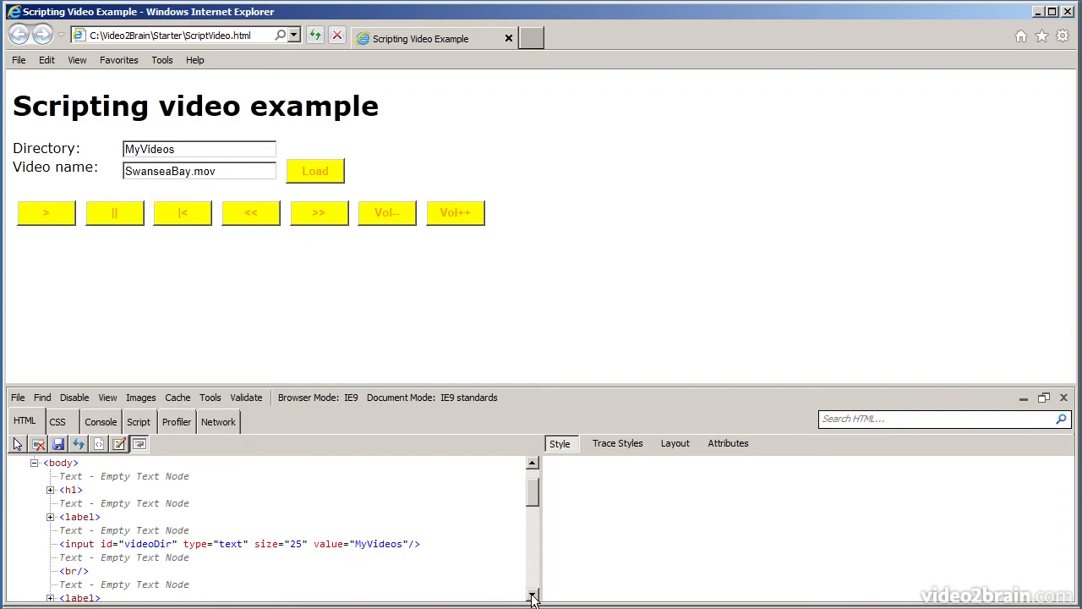
scroll("down", 3)
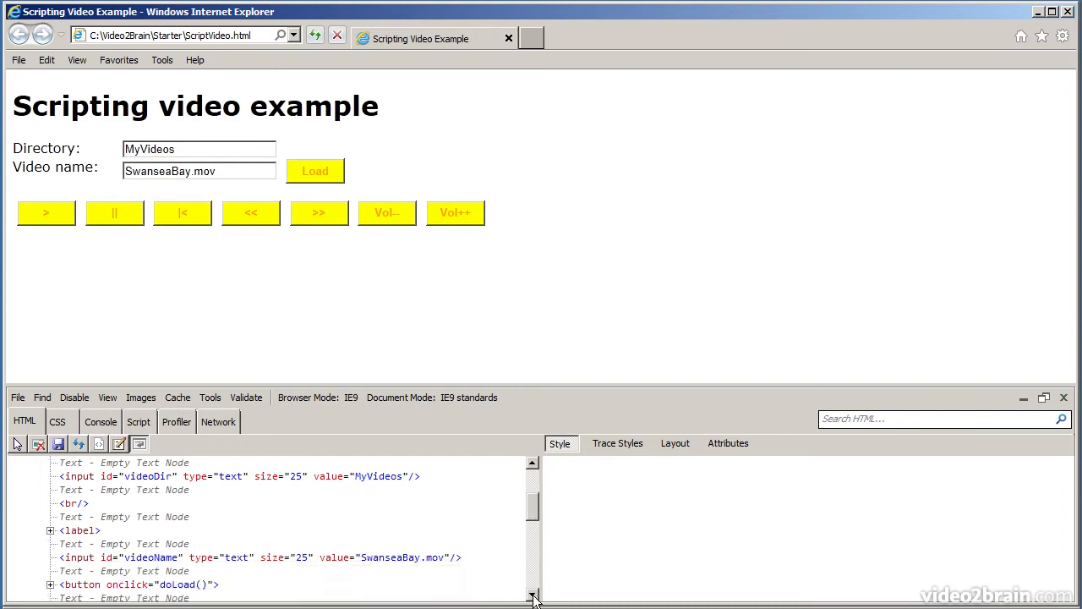
scroll("down", 3)
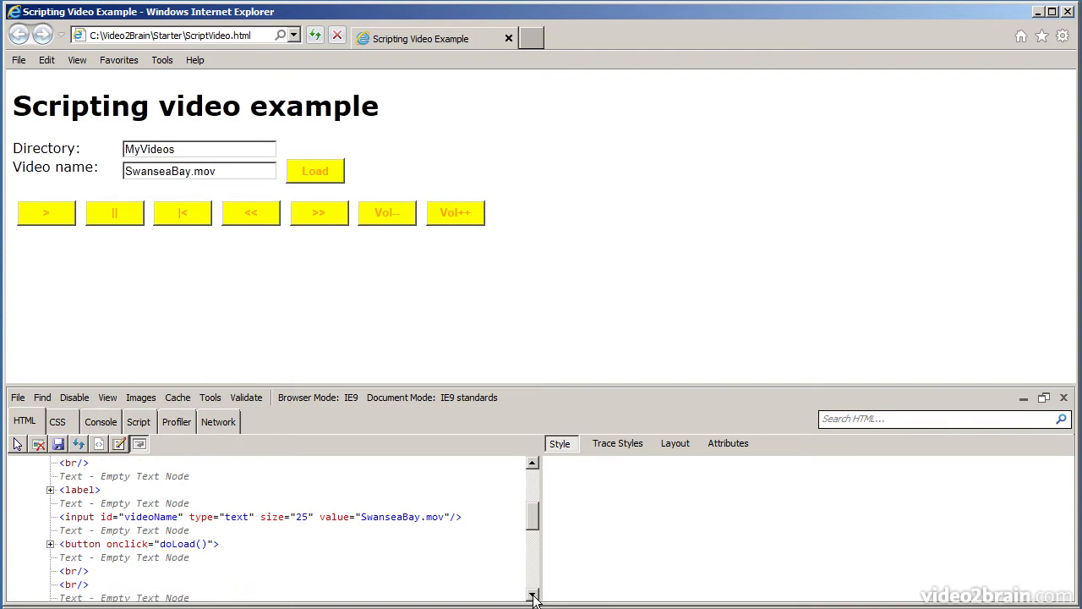
scroll("down", 3)
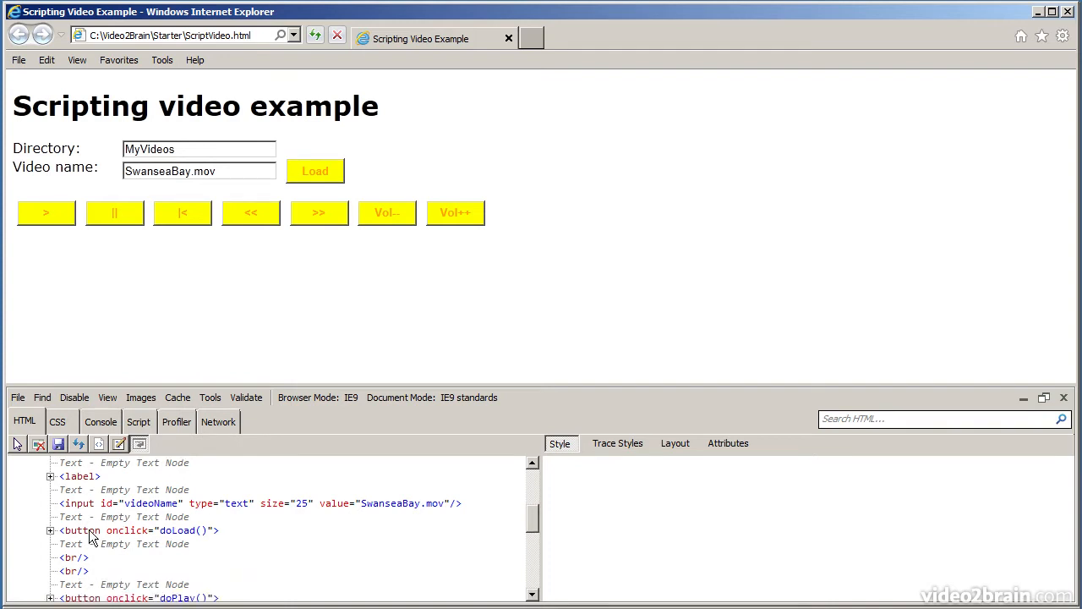
- Select the <button onclick="doLoad()"> node to show its width, height, orange and yellow styles
left_click(135, 531)
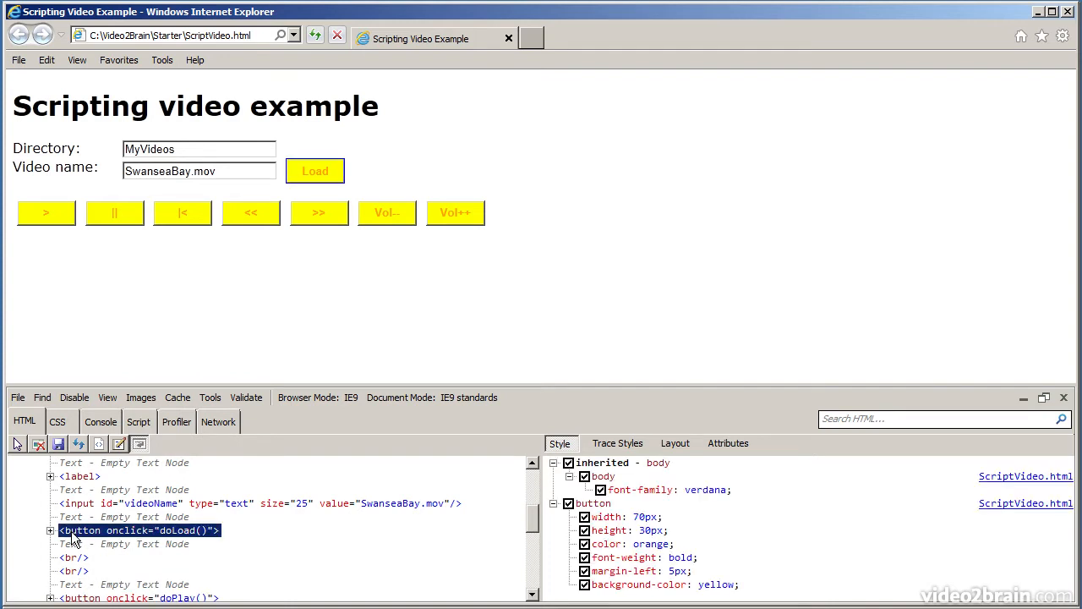
mouse_move(315, 171)
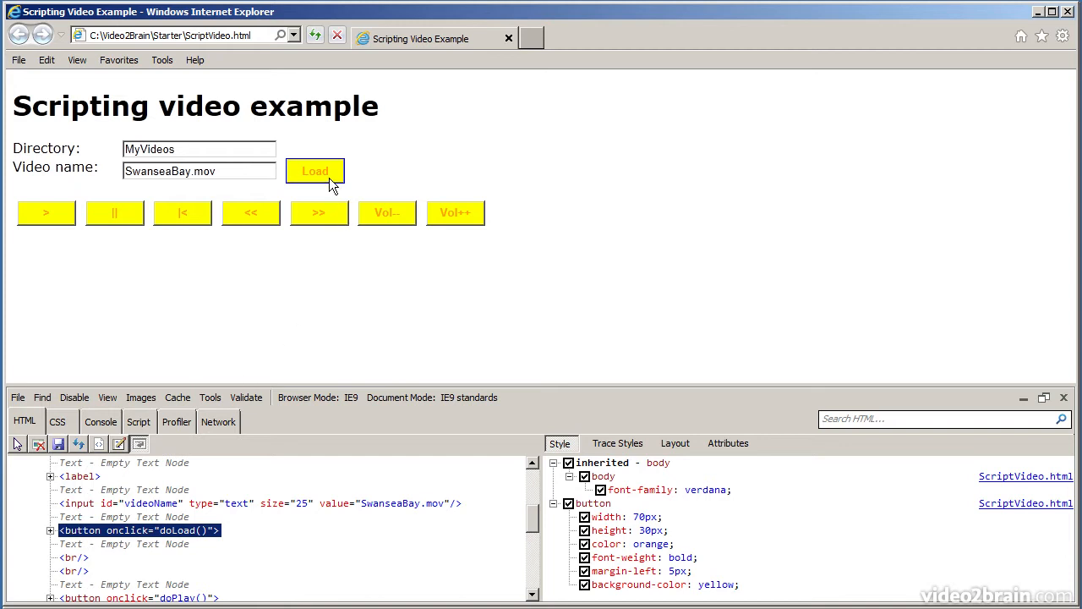
mouse_move(210, 544)
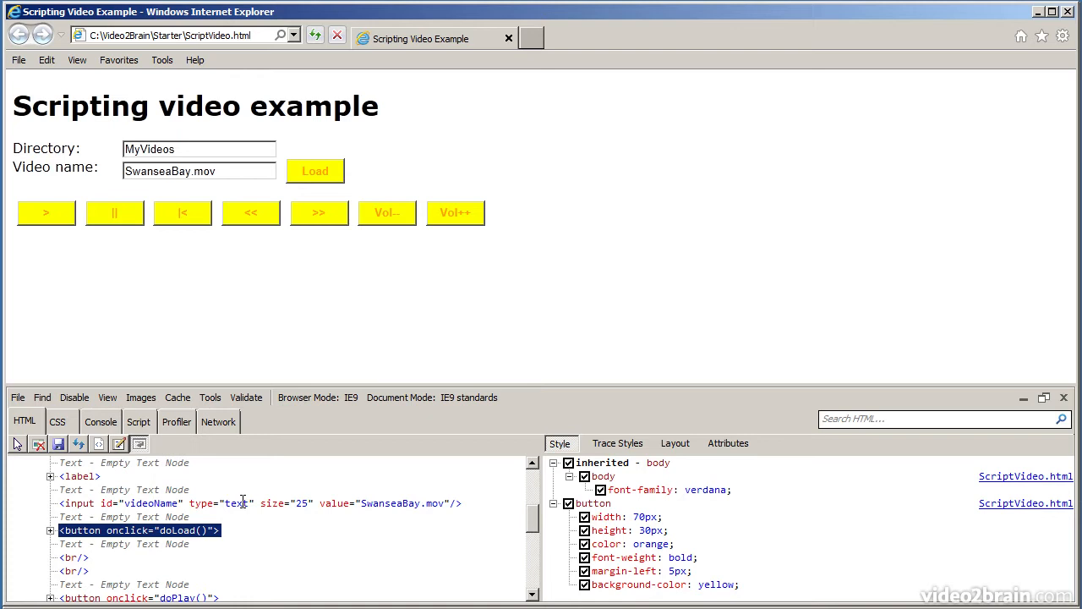
mouse_move(636, 548)
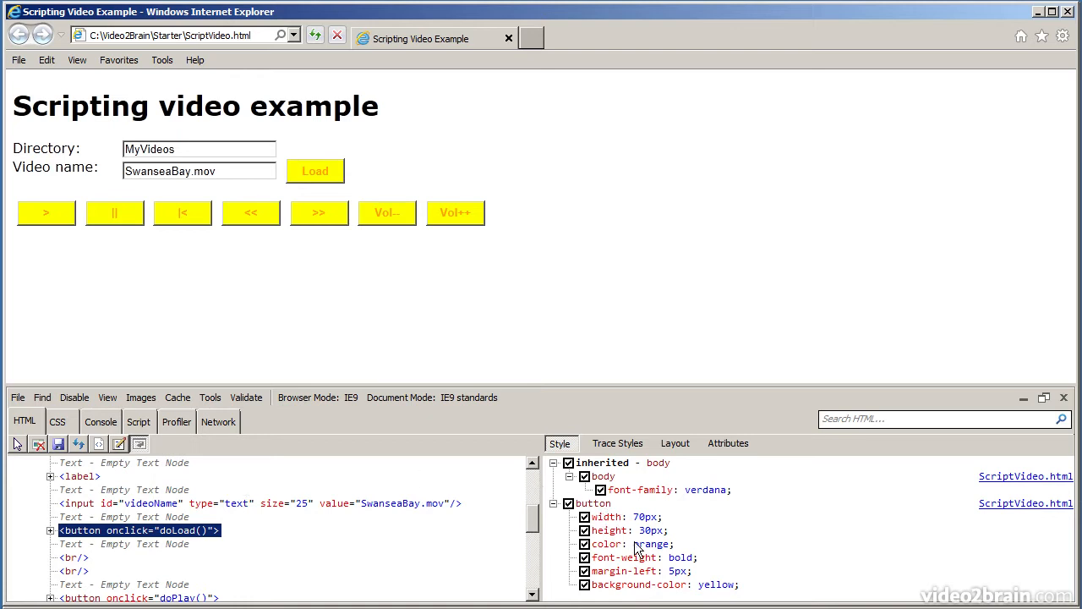
mouse_move(714, 558)
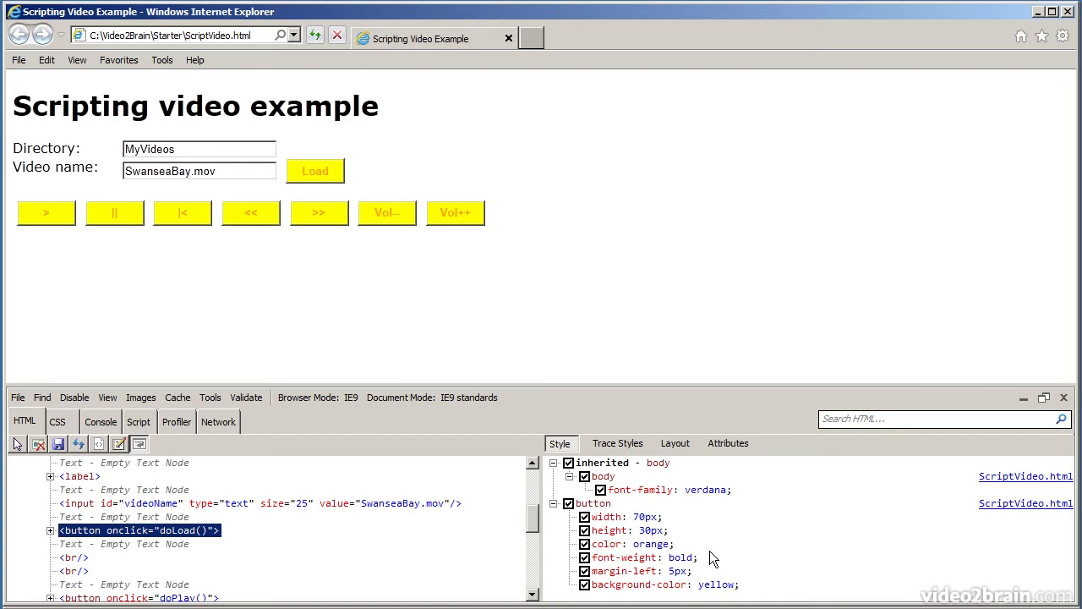
mouse_move(601, 489)
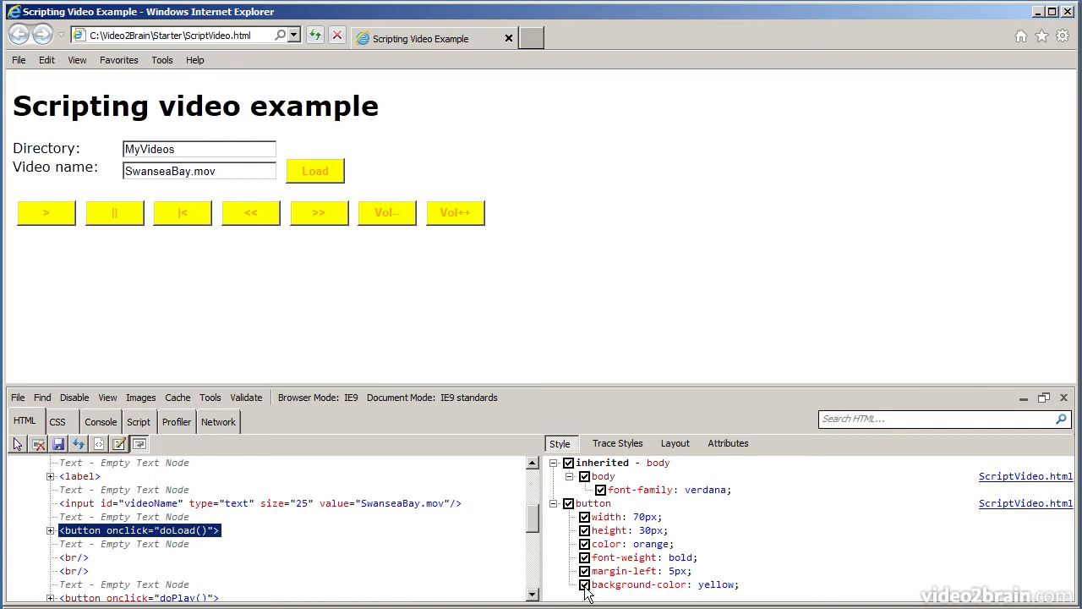
- Edit the button rule's background-color from yellow to green in the Style pane
left_click(585, 585)
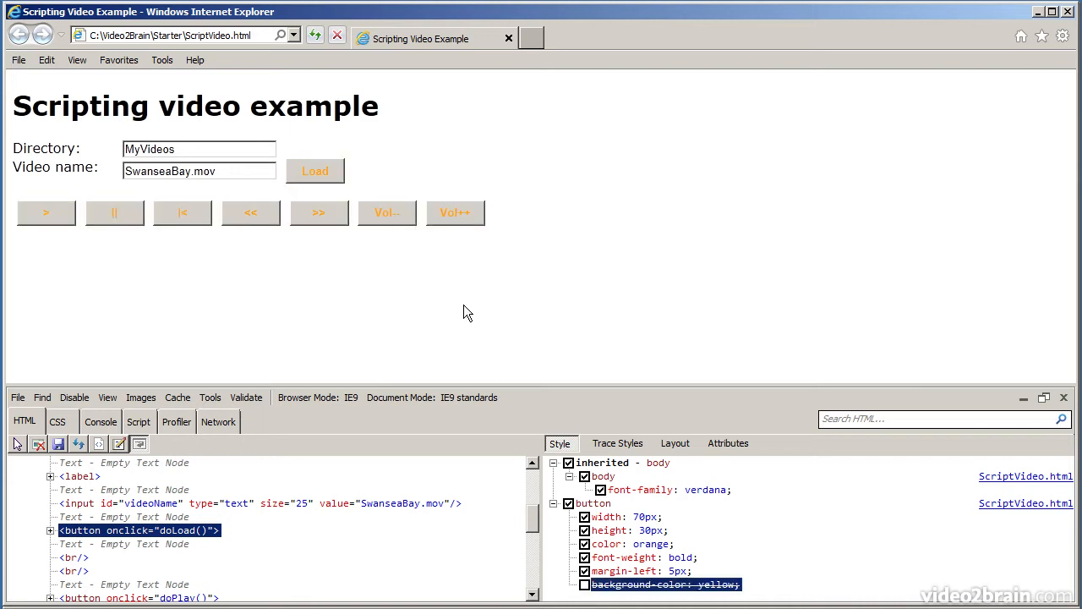
mouse_move(464, 245)
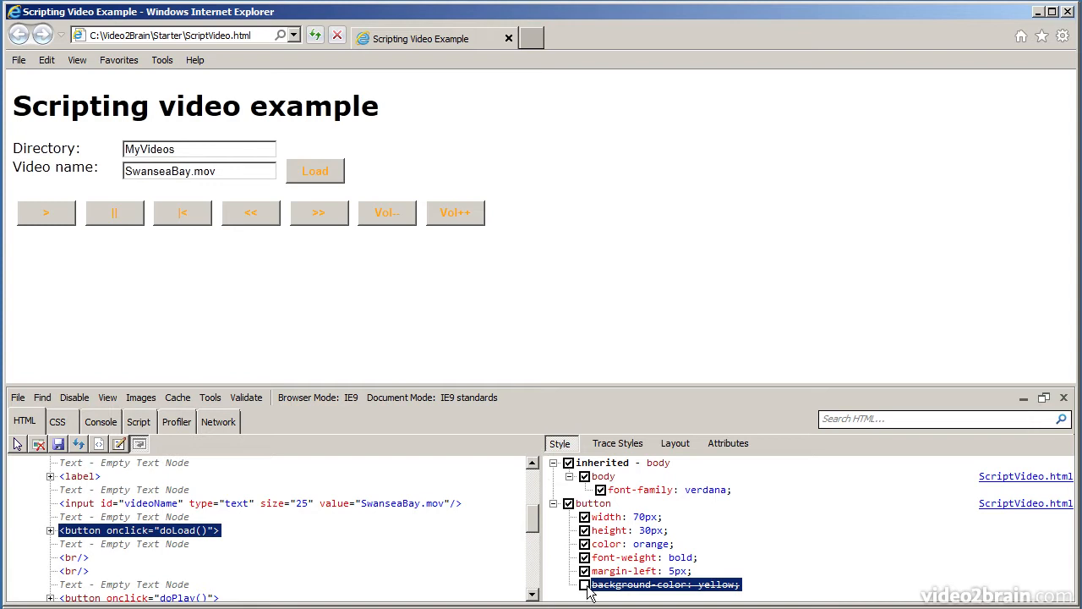
left_click(585, 585)
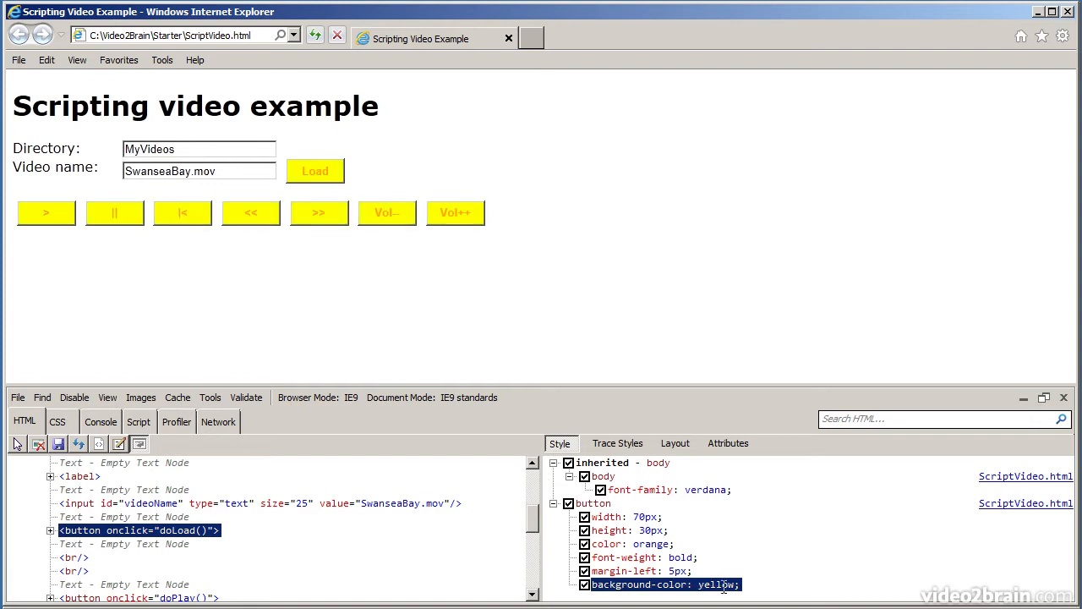
double_click(719, 585)
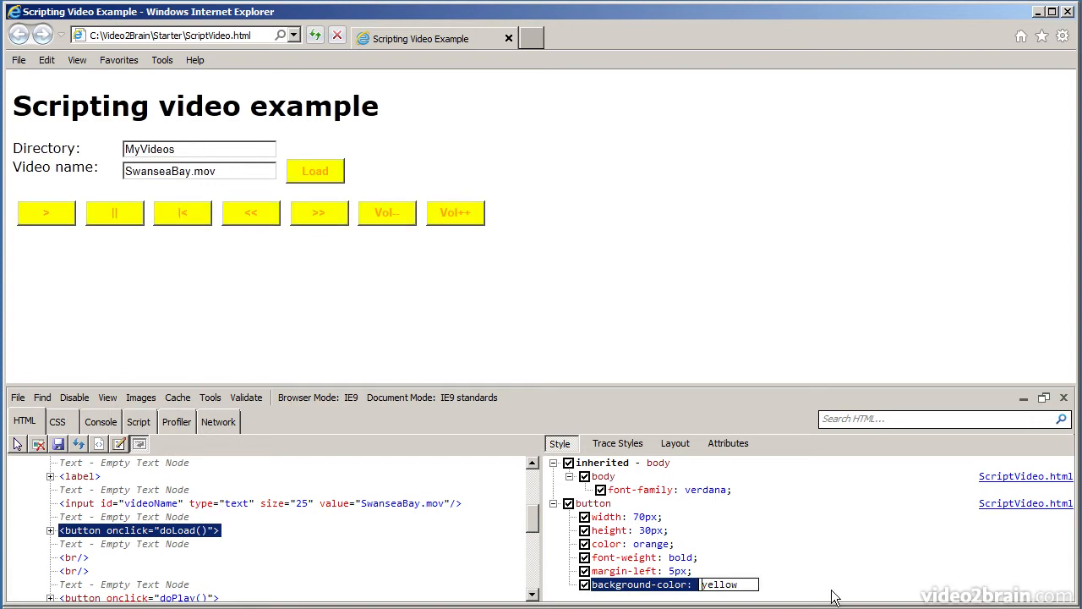
type("green")
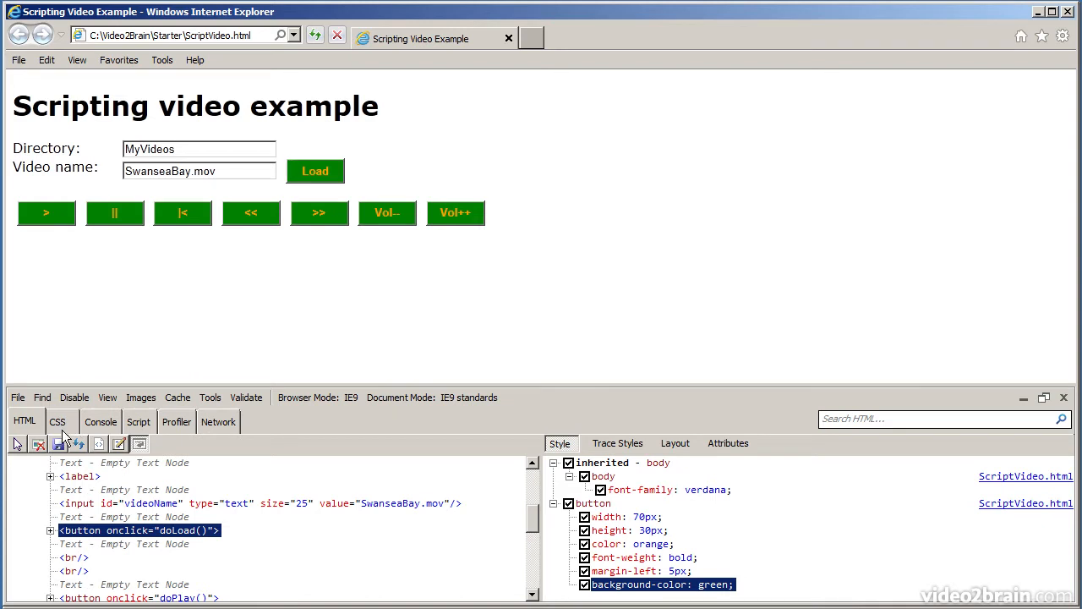
- In the CSS tab, change the button rule's color from orange to red
left_click(57, 420)
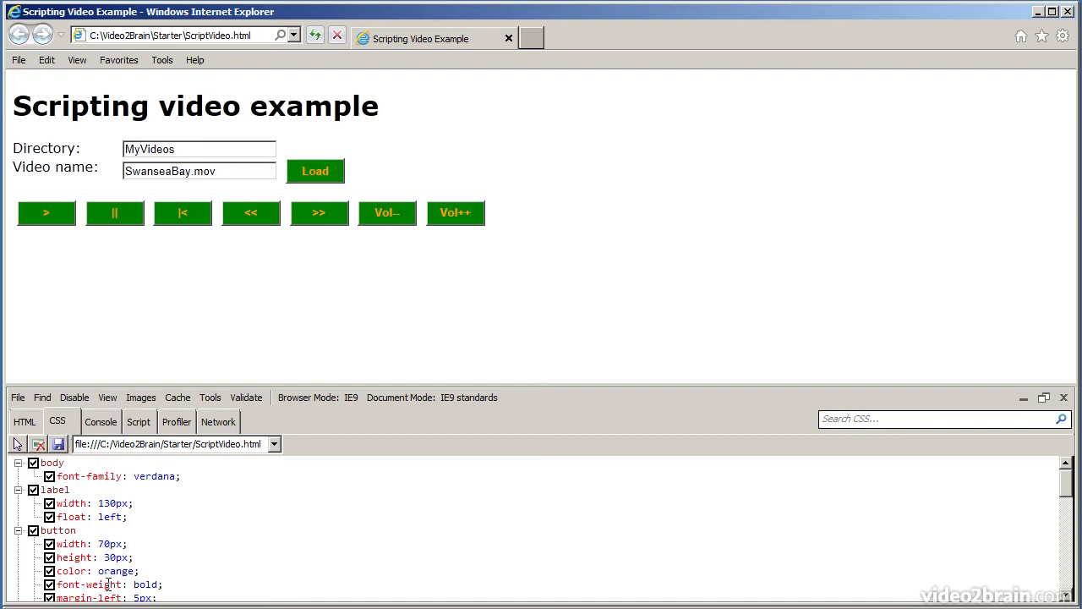
double_click(119, 571)
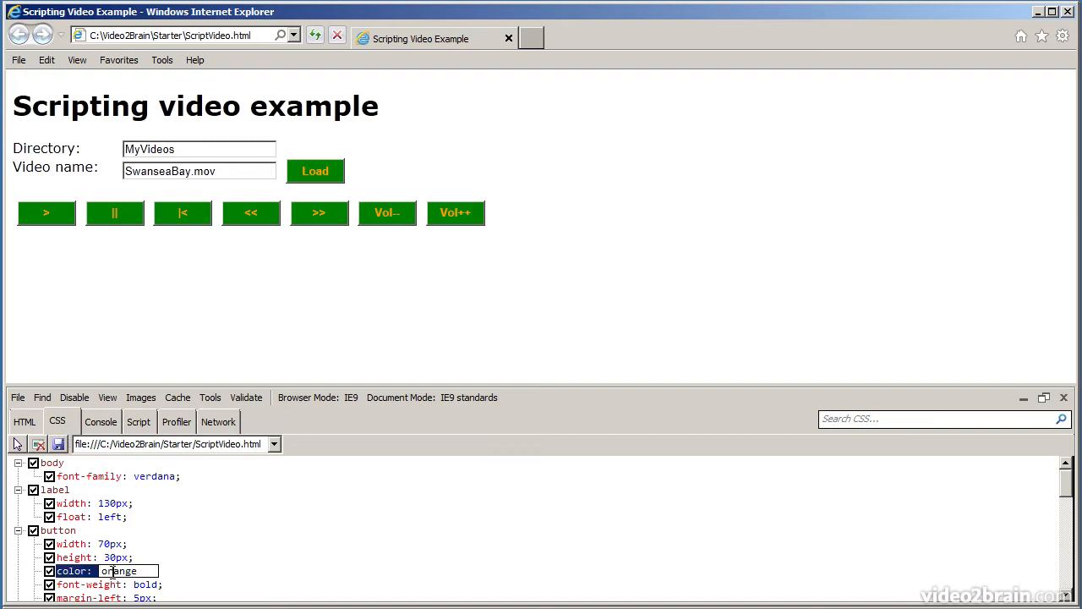
type("red;")
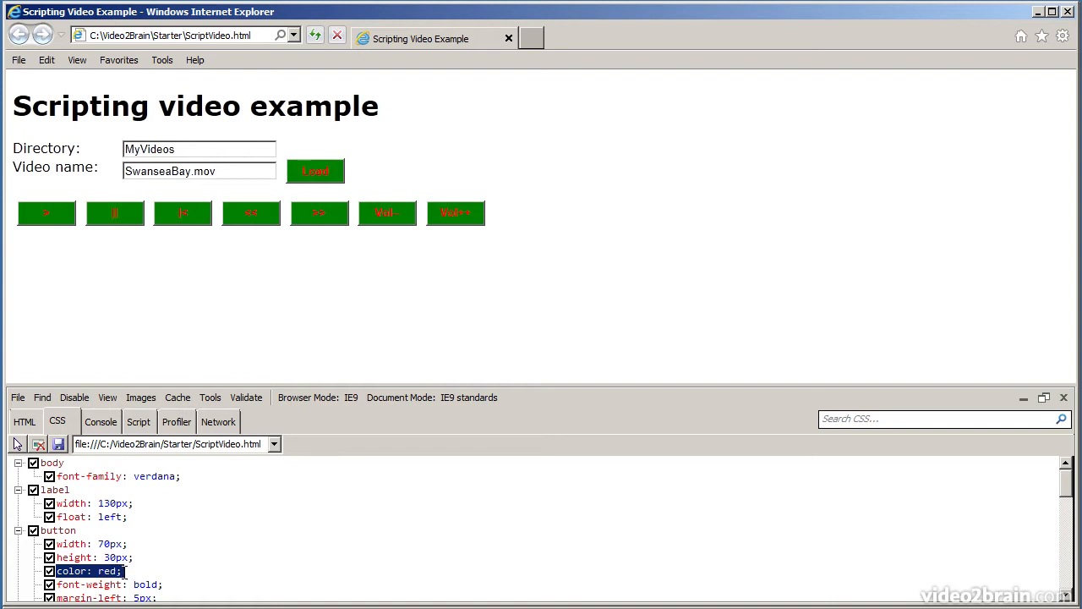
- Run alert("hello"); in the Console tab and dismiss the hello message box
left_click(102, 421)
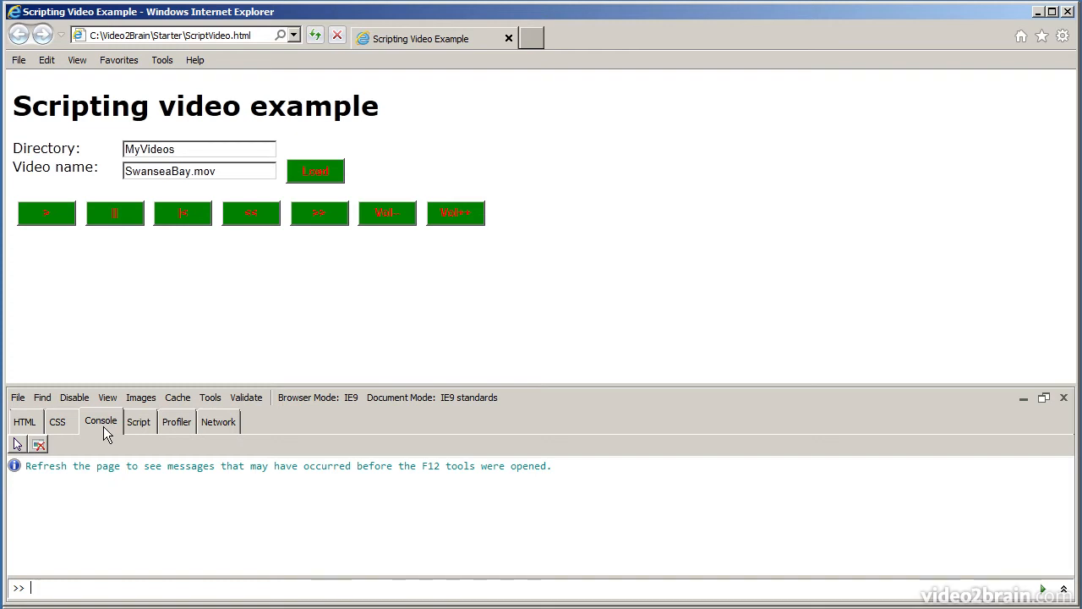
type("a")
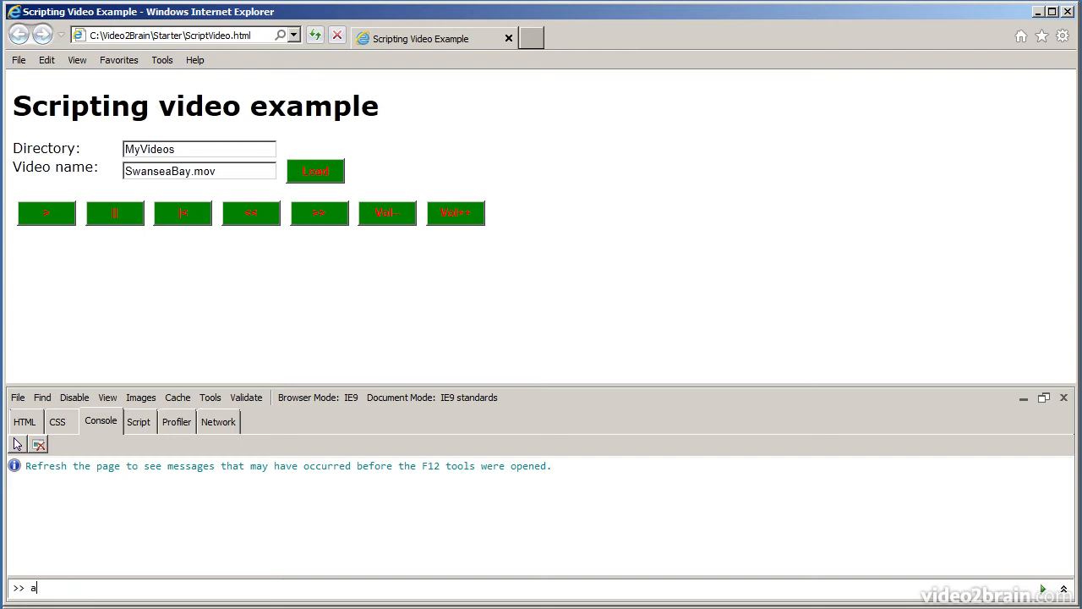
type("lert(\"")
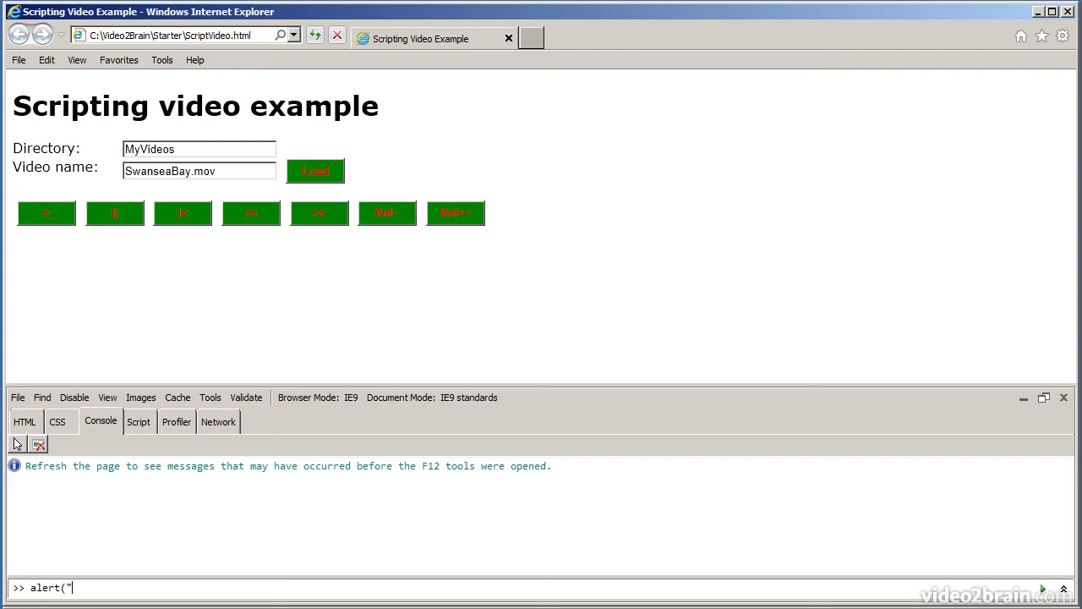
type("hello\");")
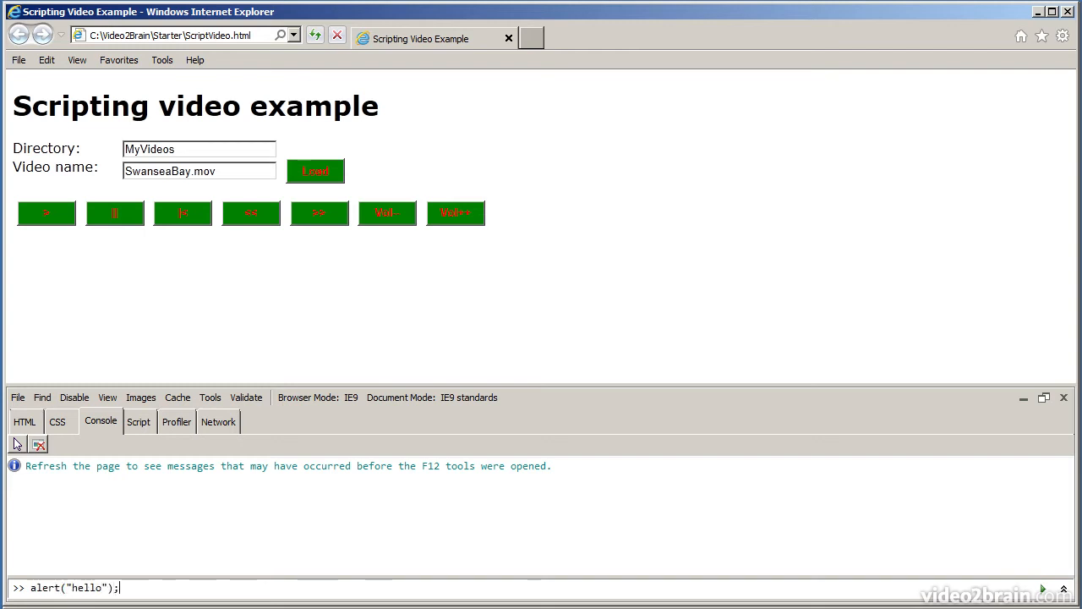
key("Return")
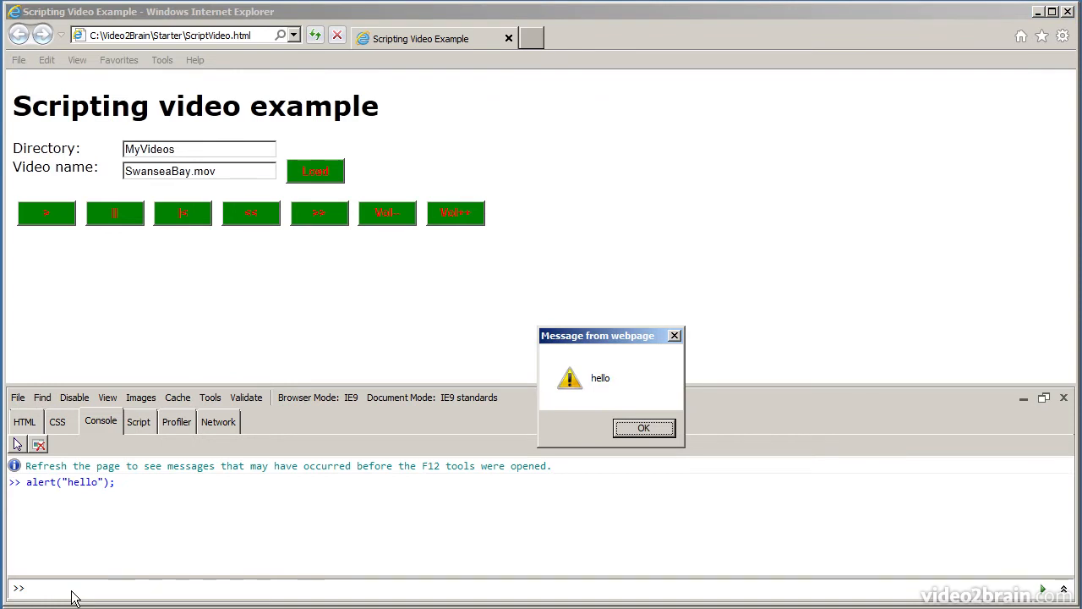
mouse_move(643, 428)
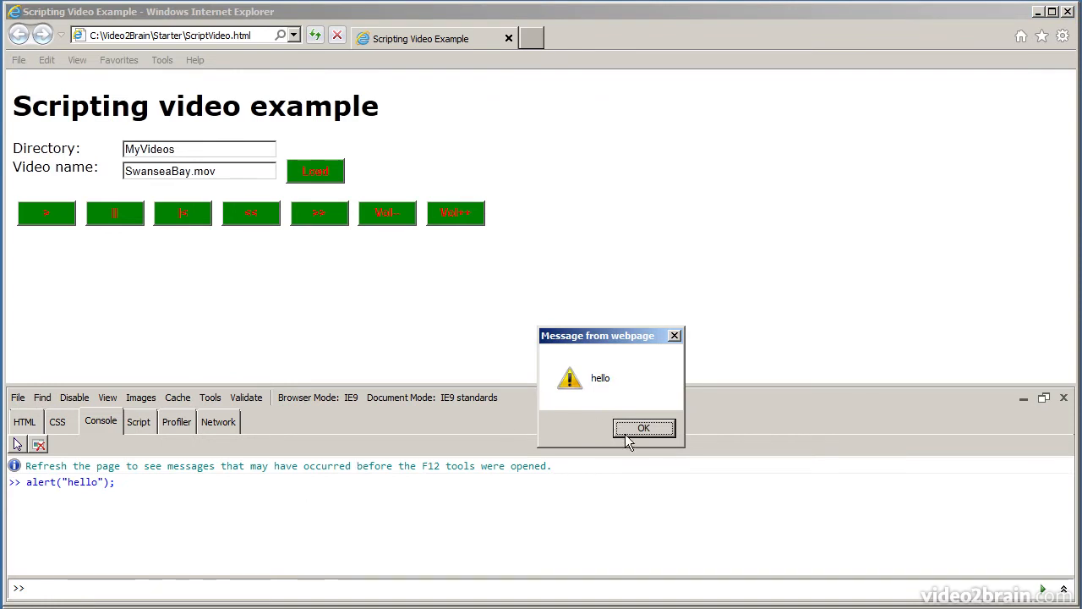
left_click(643, 427)
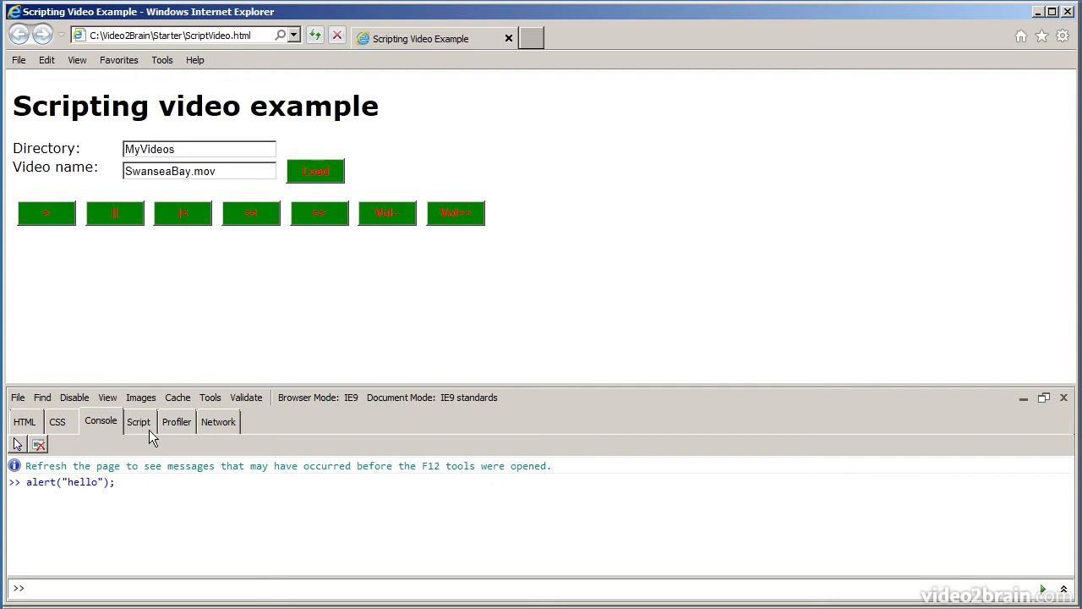
- In the Script tab, set a breakpoint on line 52, the videoDirElem line in doLoad
left_click(139, 421)
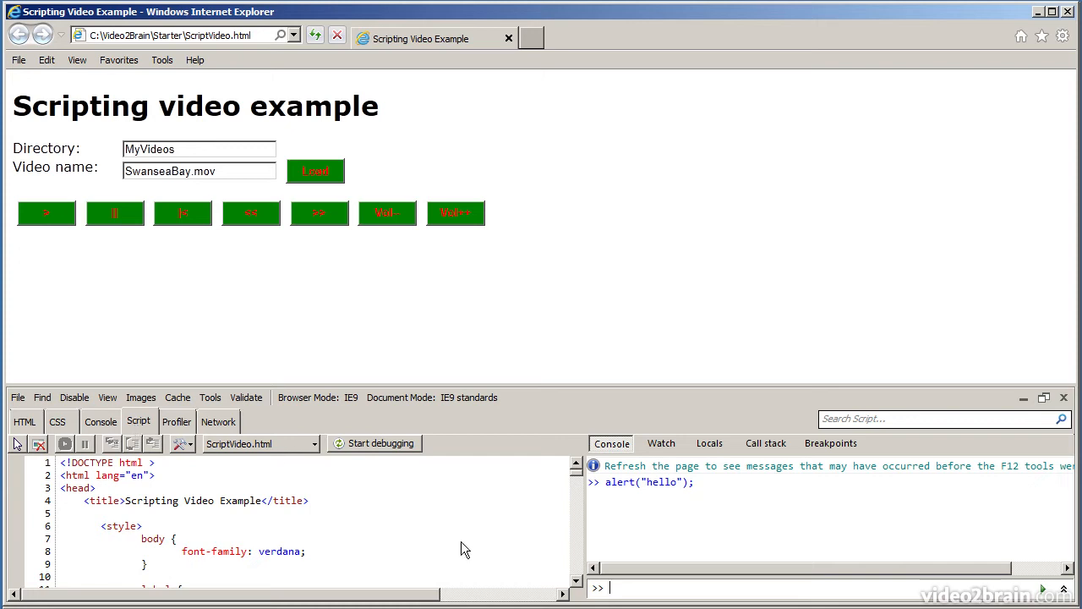
scroll("down", 3)
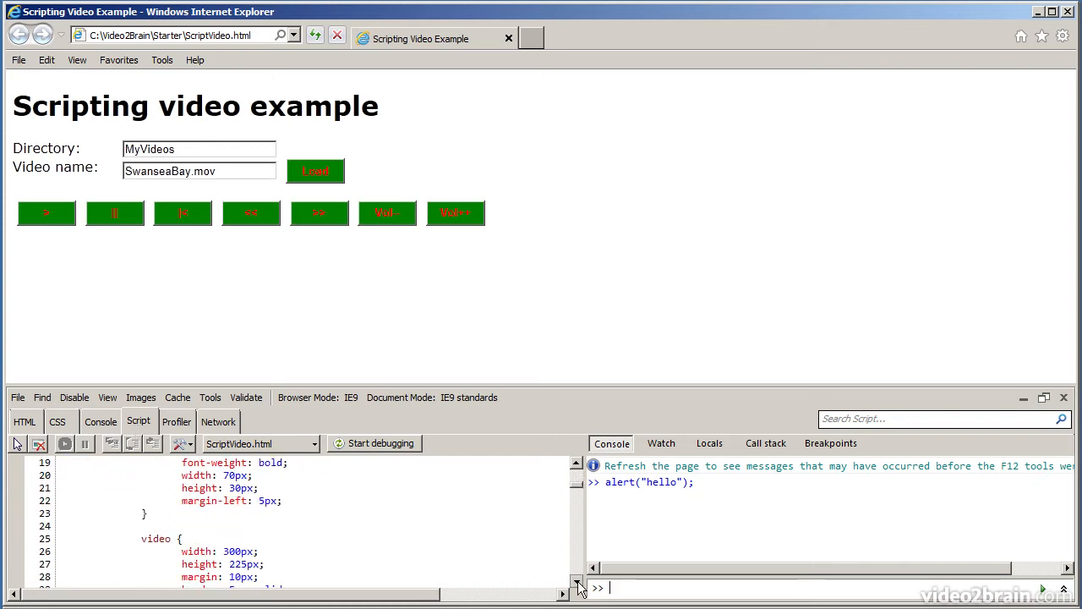
scroll("down", 3)
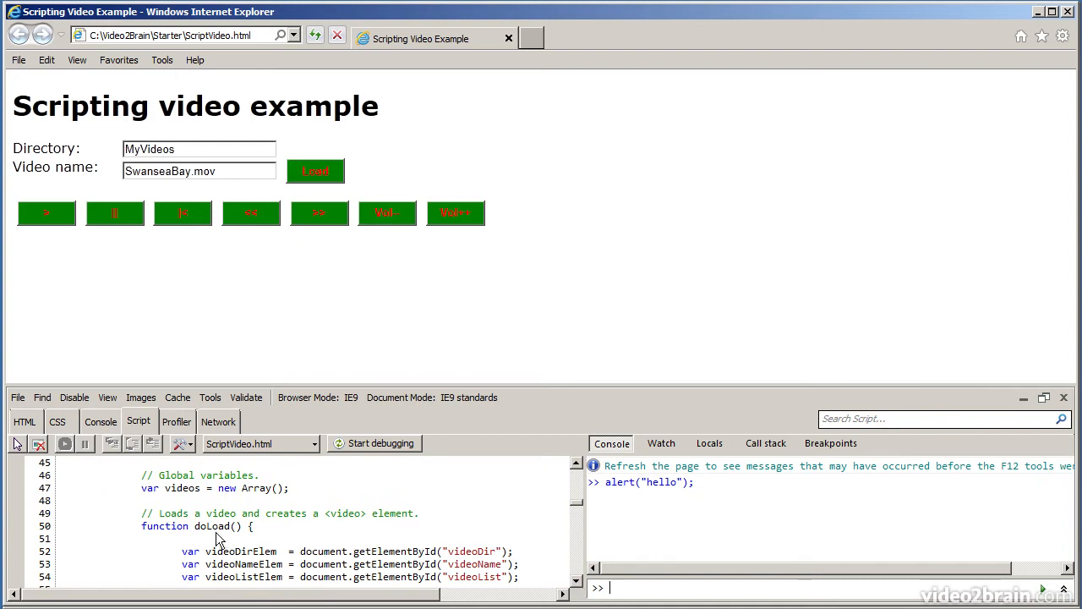
mouse_move(263, 375)
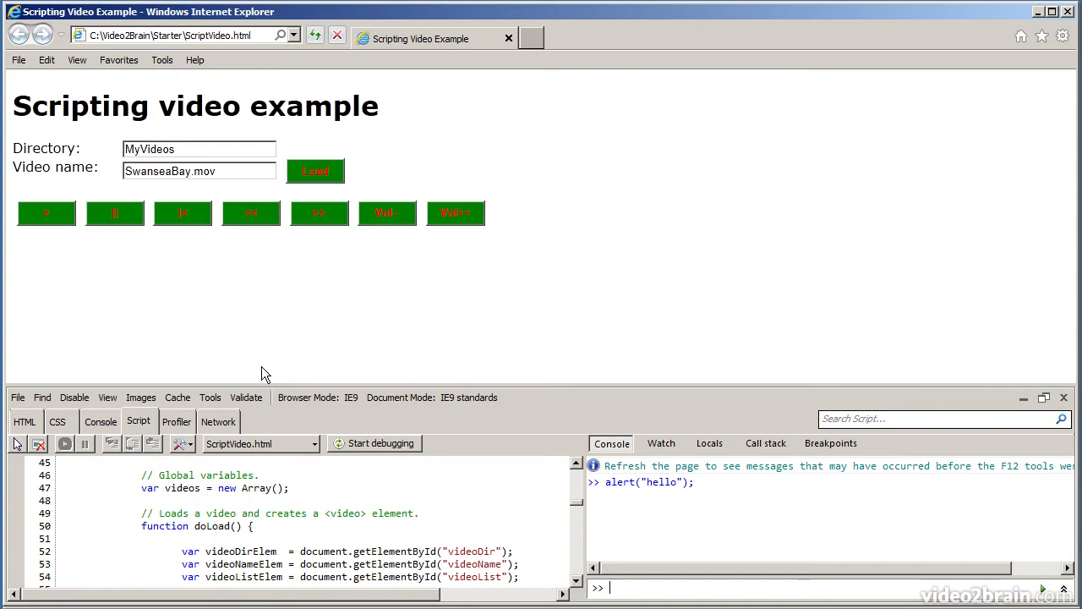
mouse_move(177, 568)
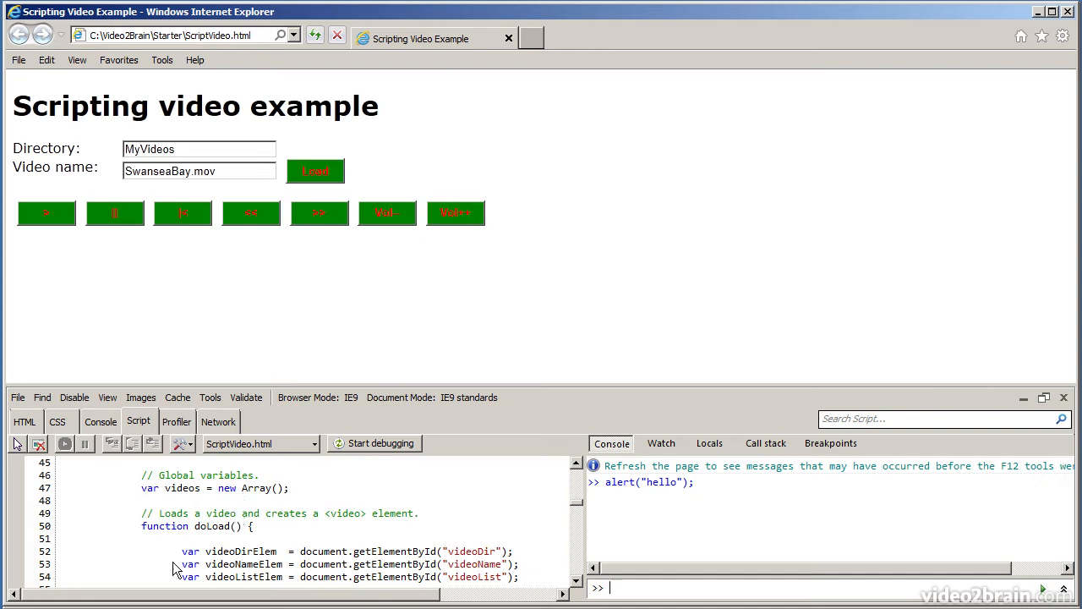
mouse_move(34, 556)
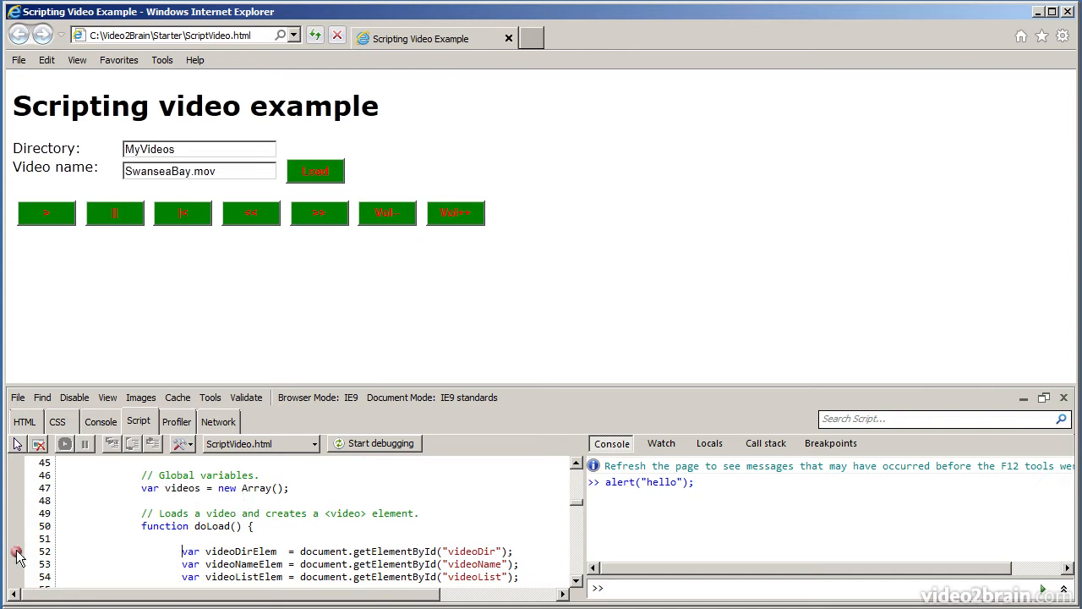
left_click(17, 551)
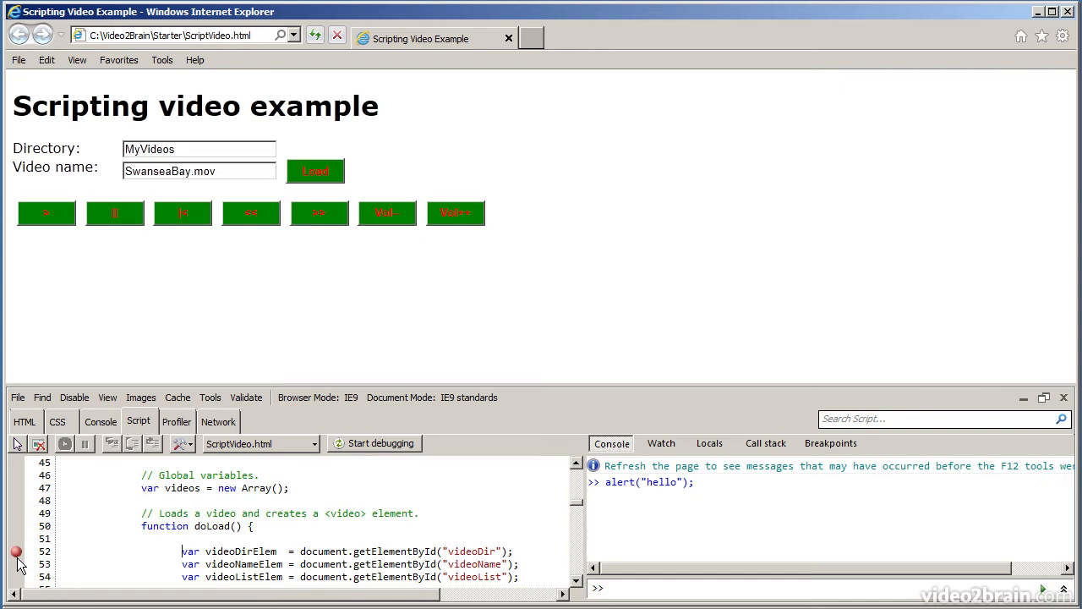
mouse_move(264, 495)
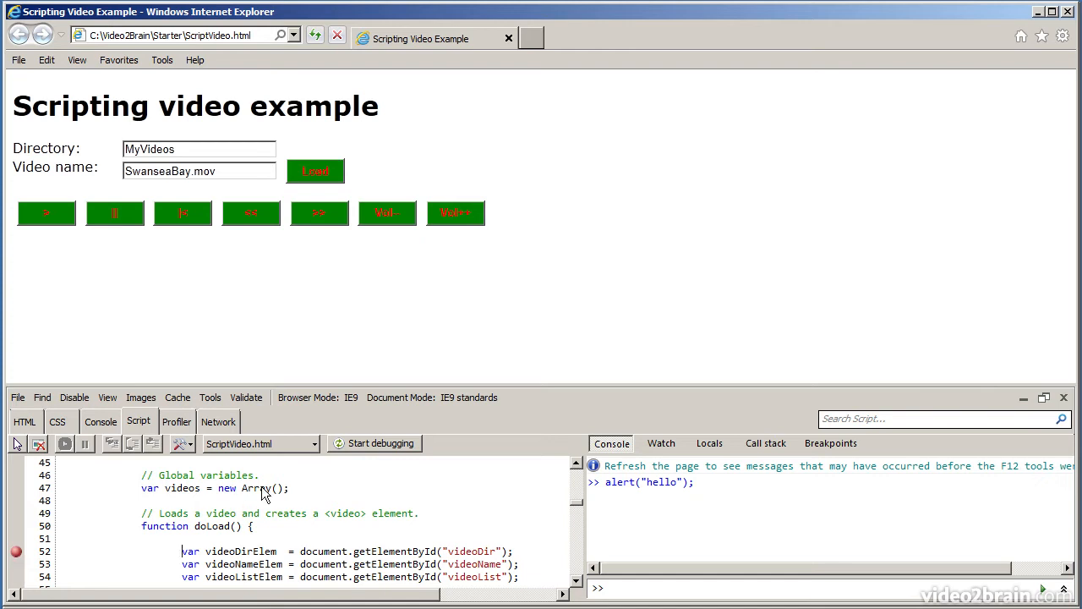
mouse_move(379, 443)
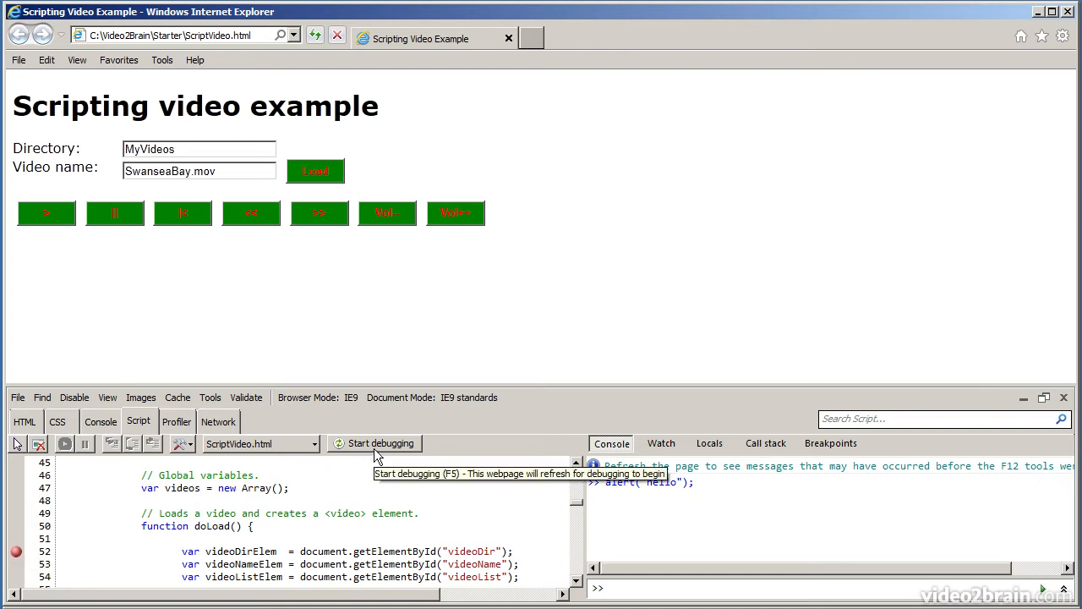
- Start debugging and click the page's Load button so execution pauses at line 52
left_click(379, 443)
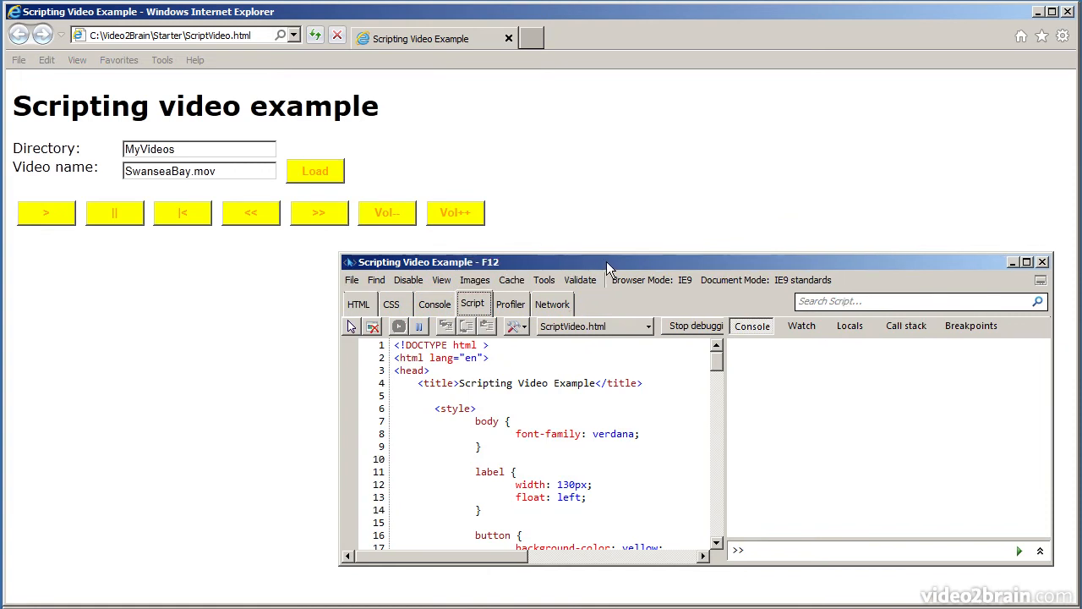
left_click_drag(605, 261, 617, 284)
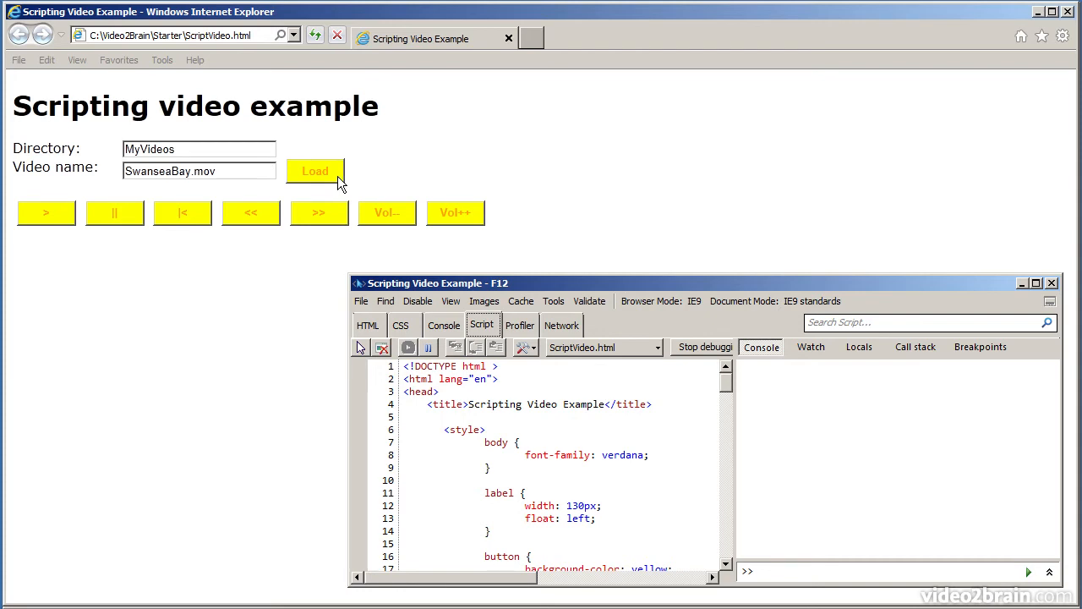
left_click(314, 173)
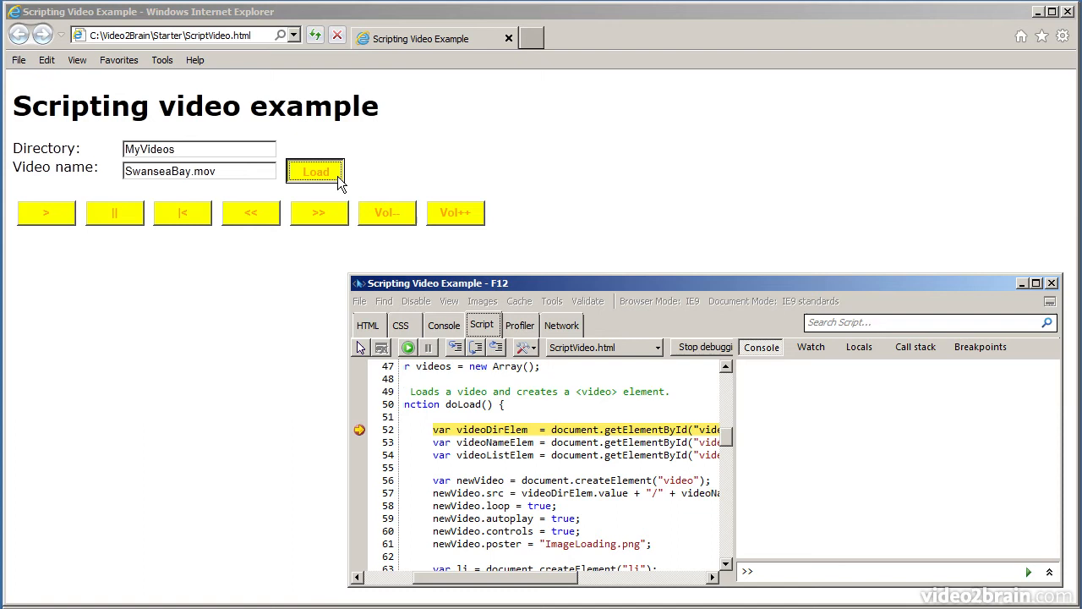
- Add a watch on videos.length (value 0) in the Watch pane
left_click(810, 347)
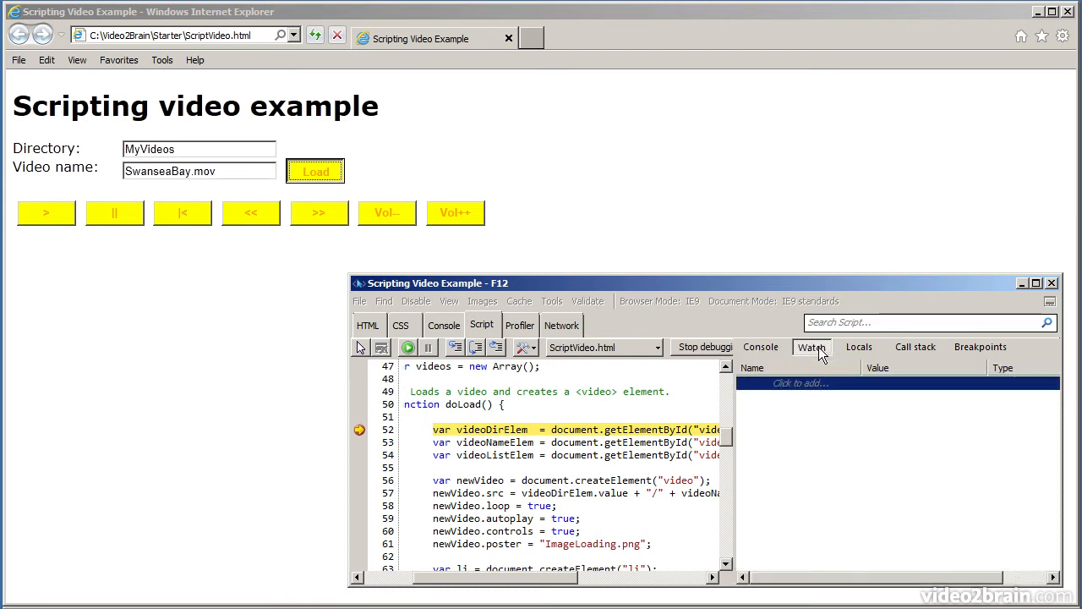
left_click(798, 382)
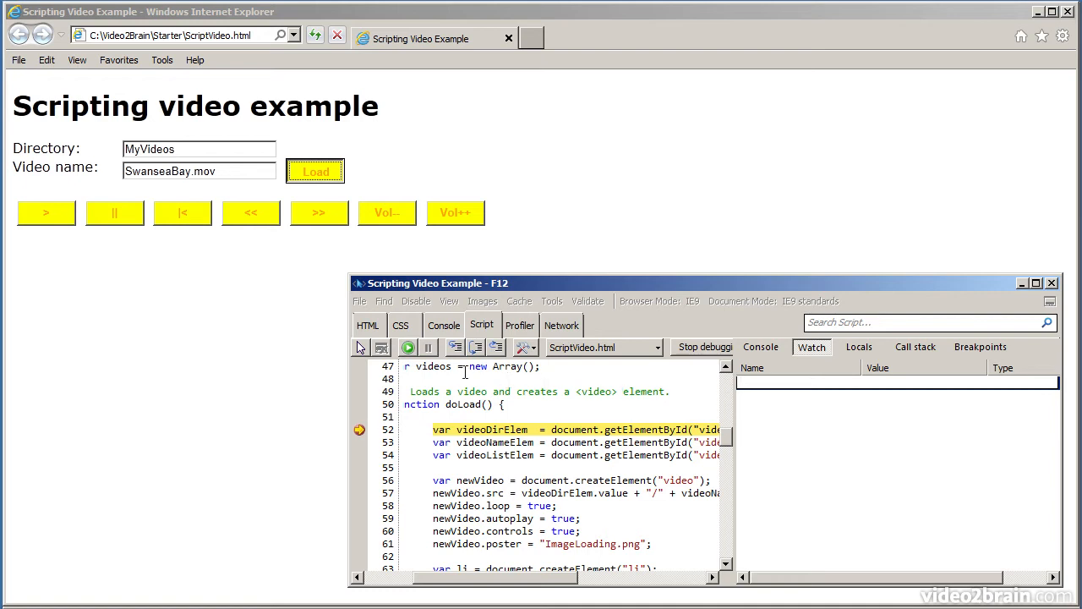
double_click(433, 365)
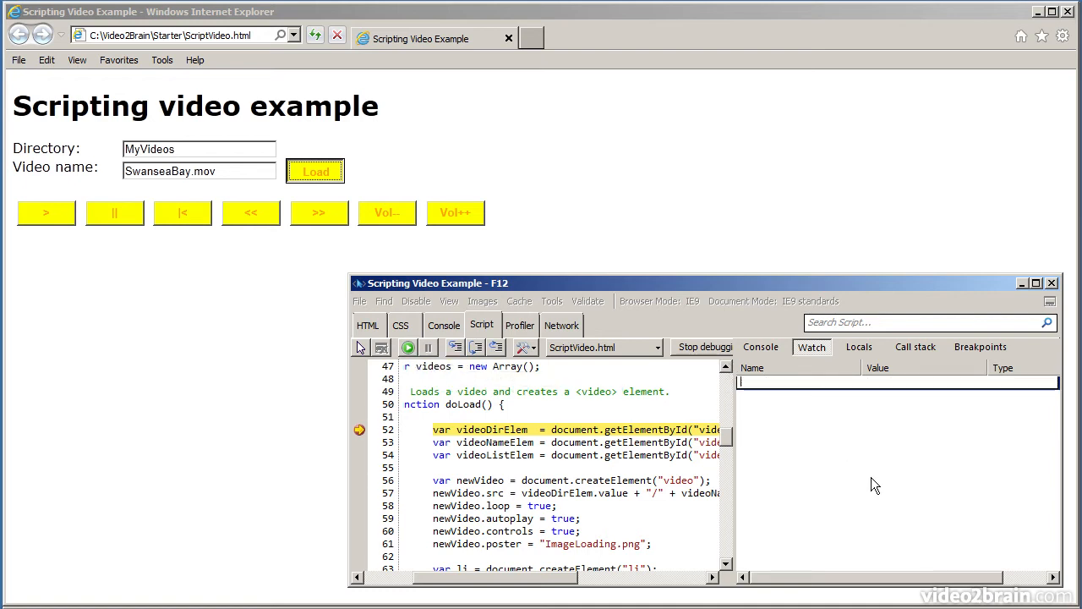
type("videos.length")
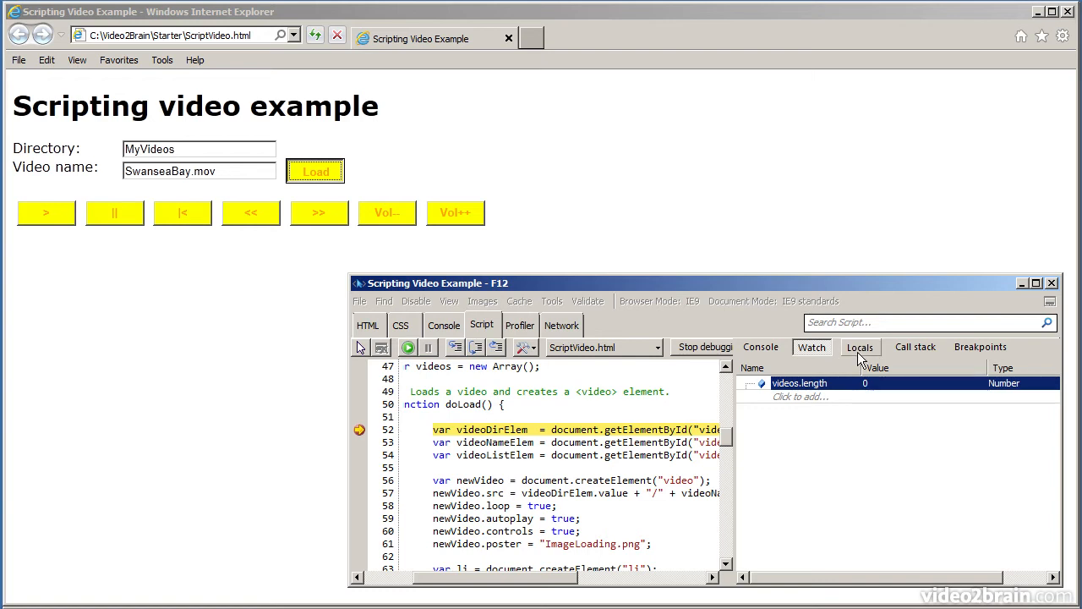
- View doLoad's local variables in the Locals pane and select videoDirElem
left_click(859, 347)
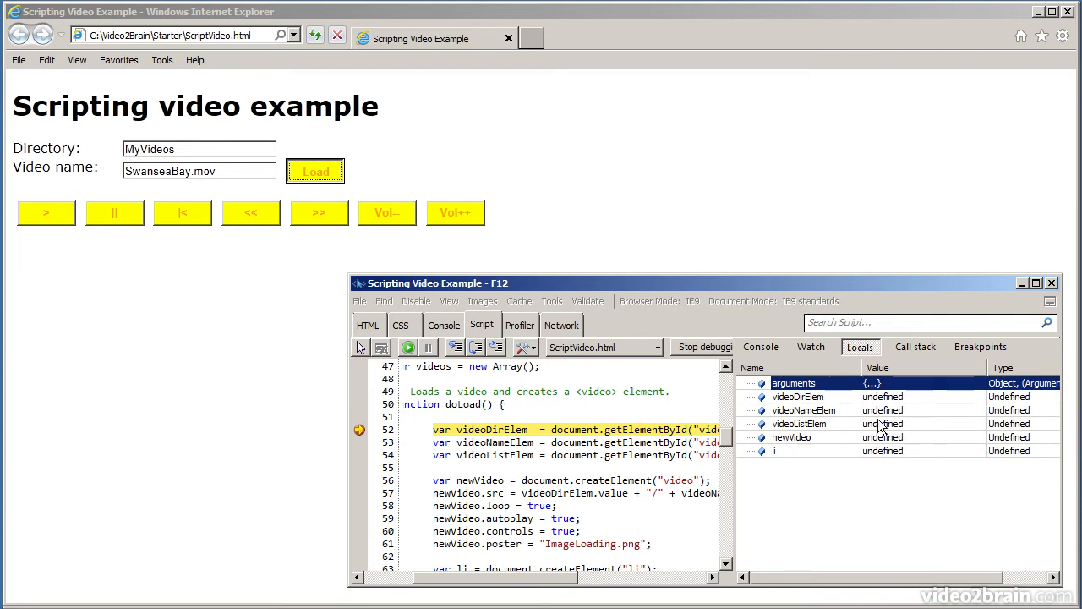
left_click(798, 395)
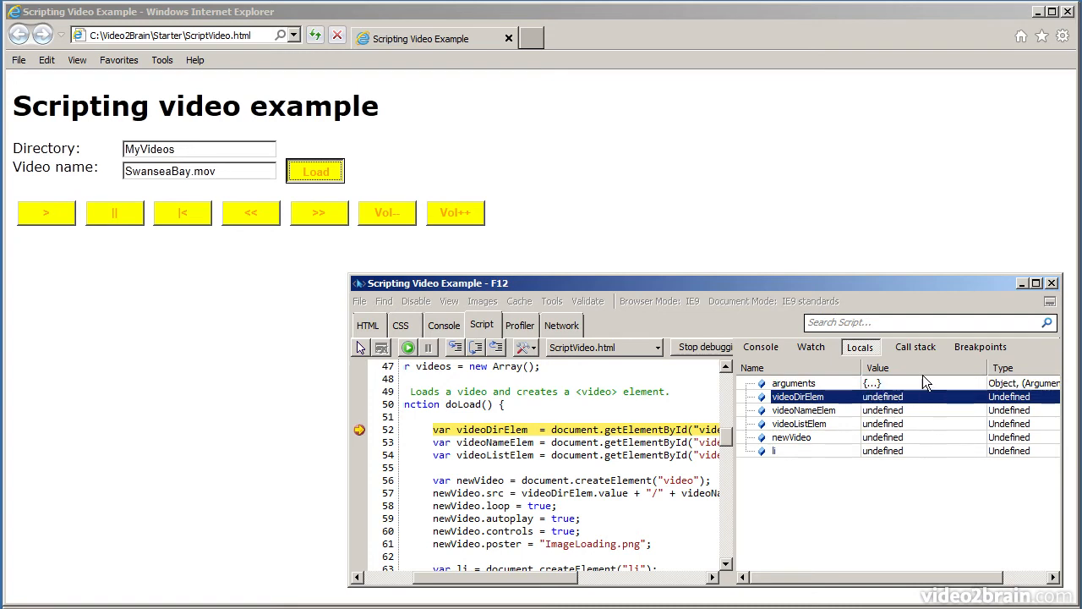
- Review the call stack (doLoad from onclick), then list breakpoints showing line 52 of ScriptVideo.html
left_click(916, 347)
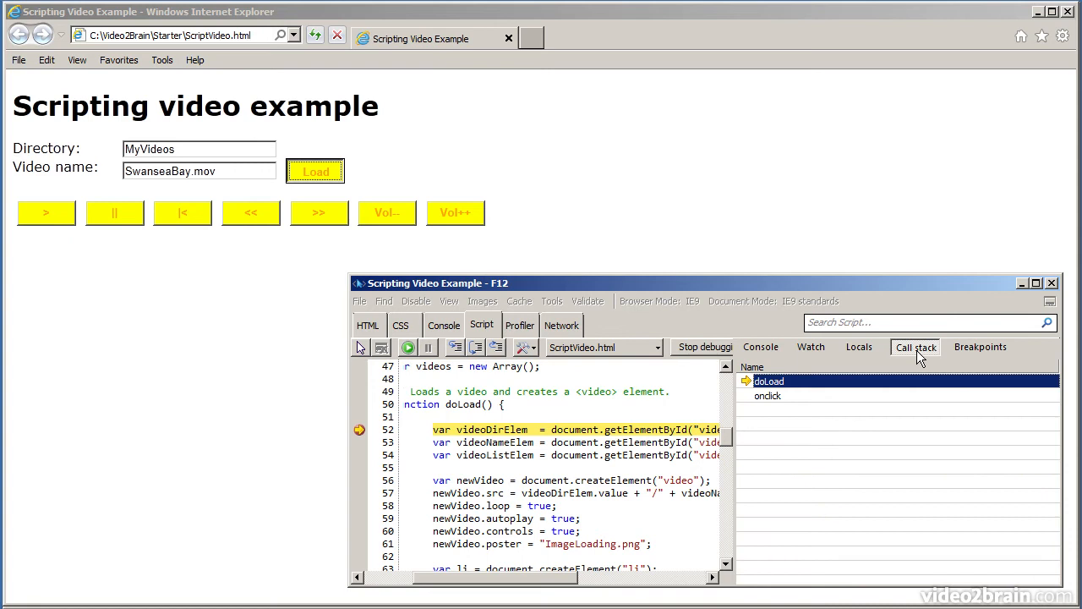
left_click(980, 347)
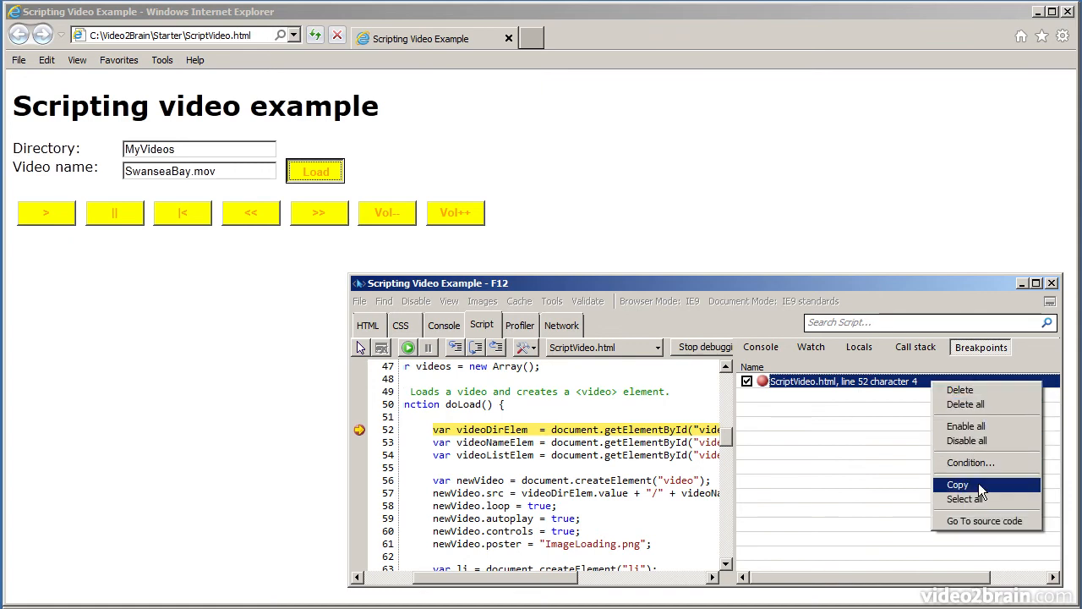
mouse_move(839, 392)
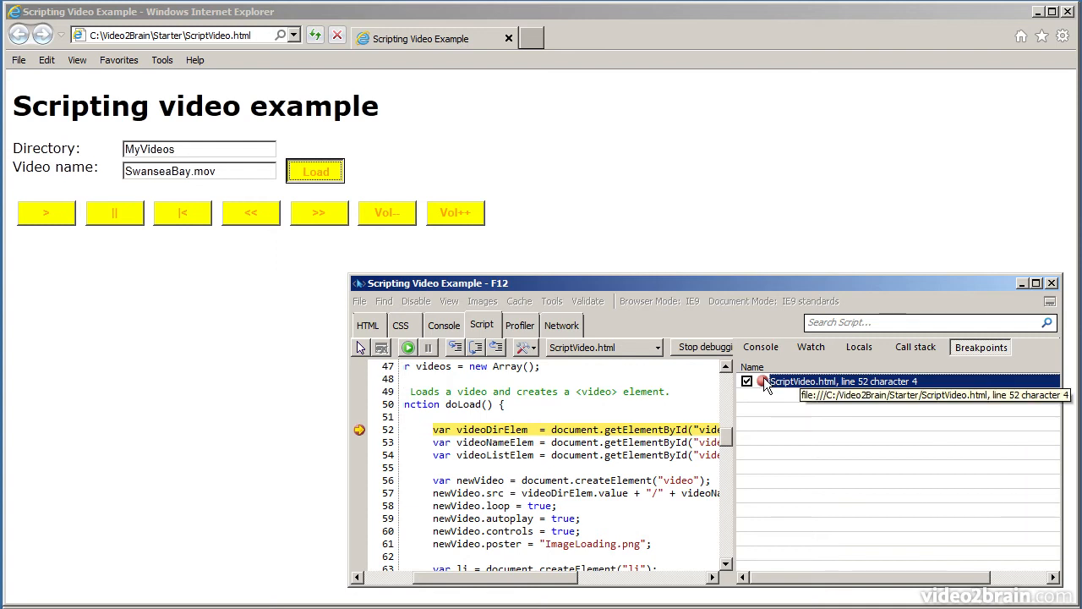
mouse_move(460, 355)
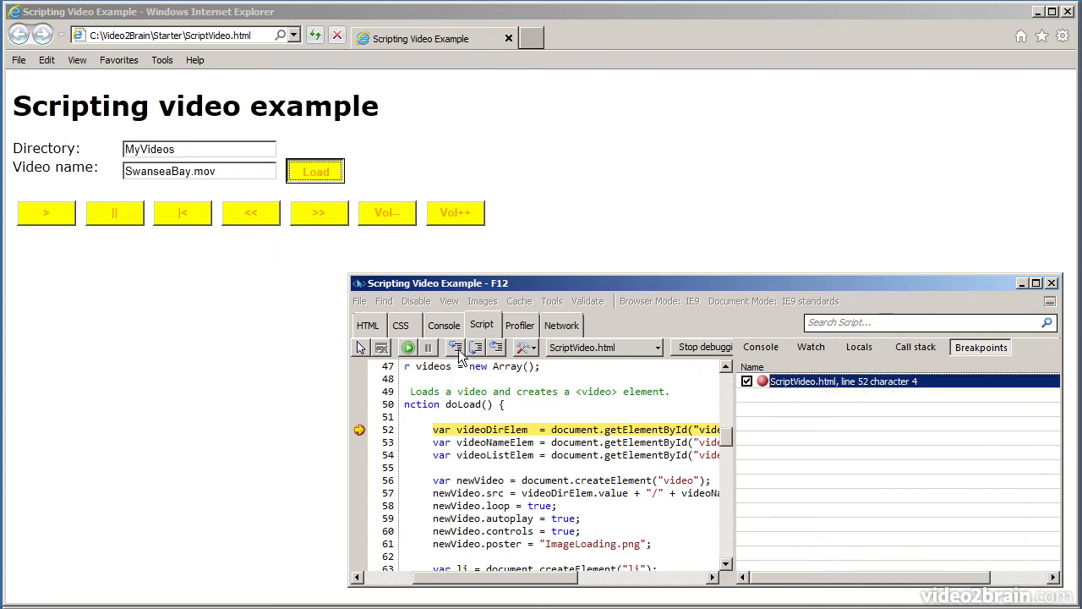
mouse_move(455, 347)
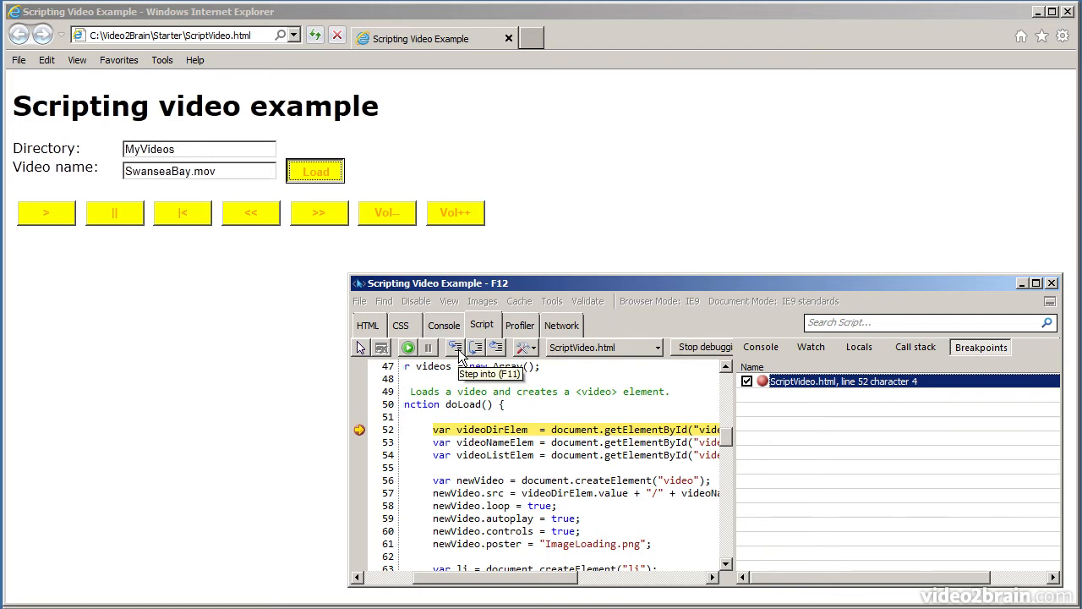
mouse_move(457, 350)
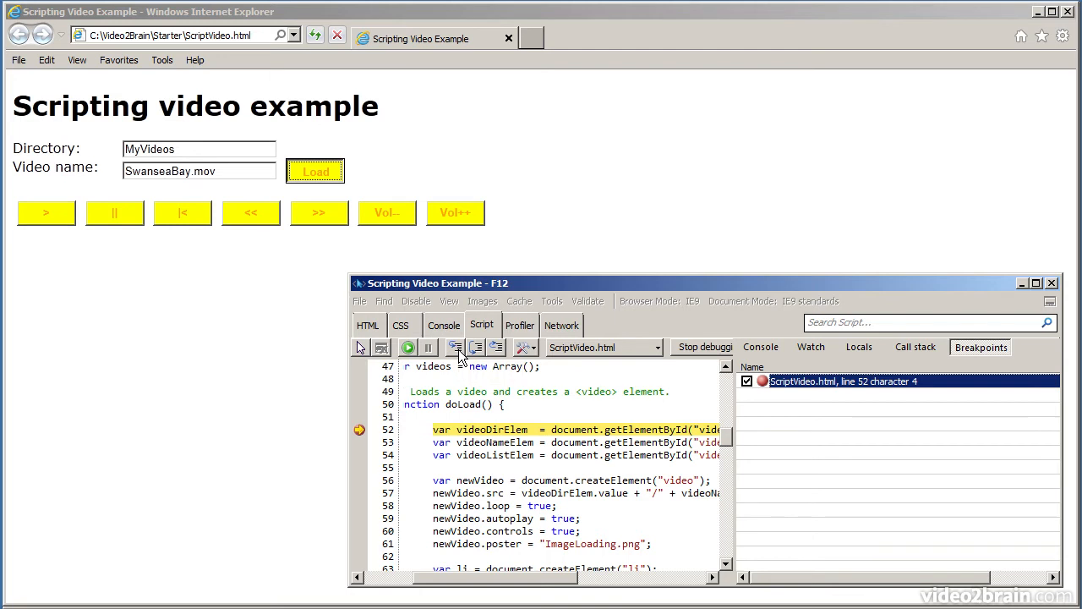
mouse_move(477, 348)
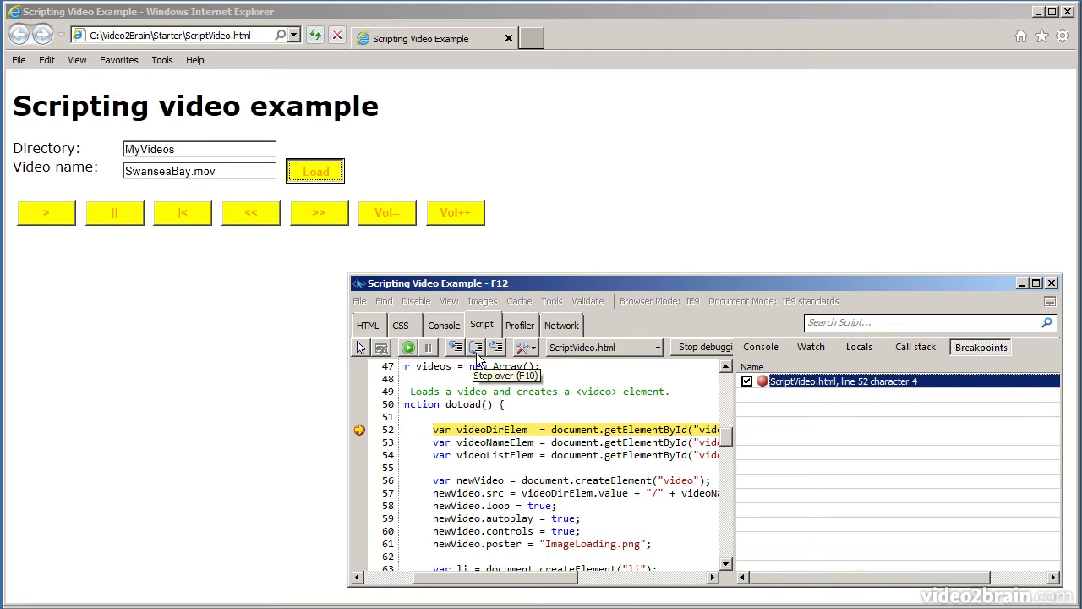
mouse_move(498, 347)
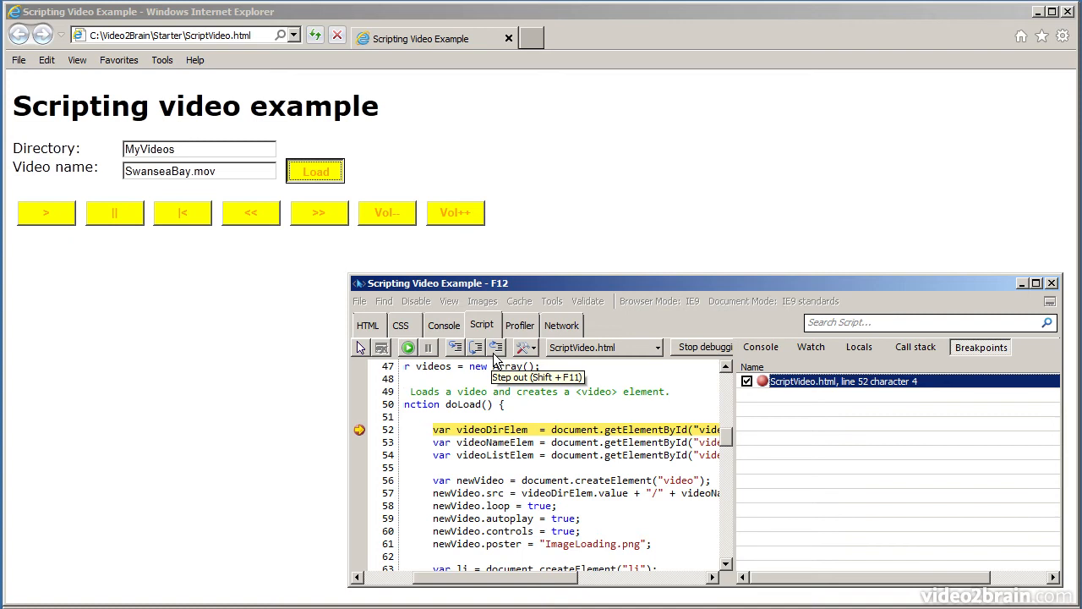
- Step over three lines of doLoad and select the document.createElement("video") expression on line 56
left_click(477, 347)
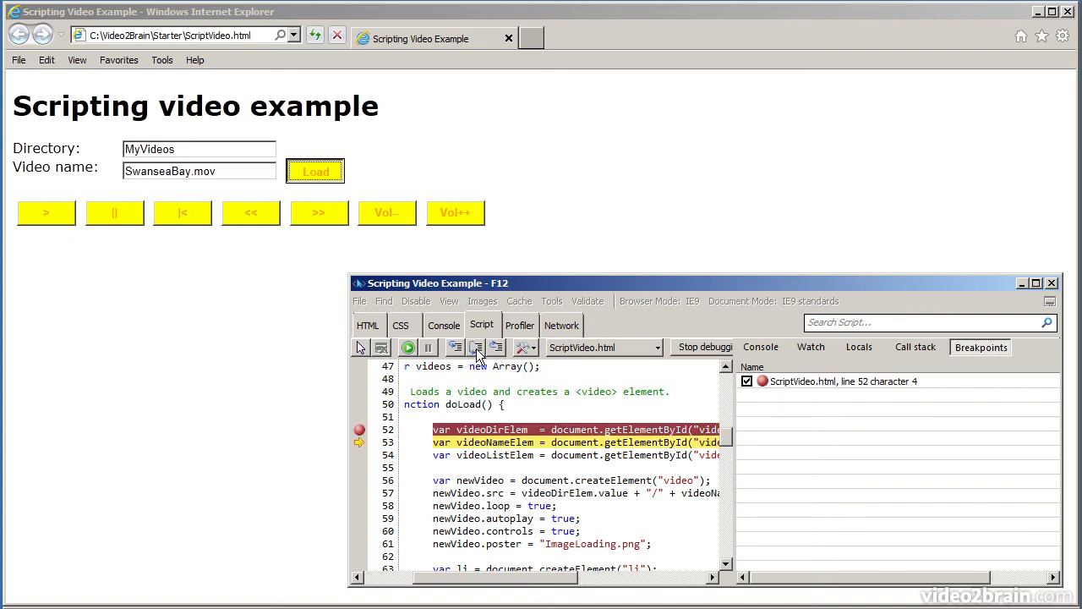
left_click(457, 347)
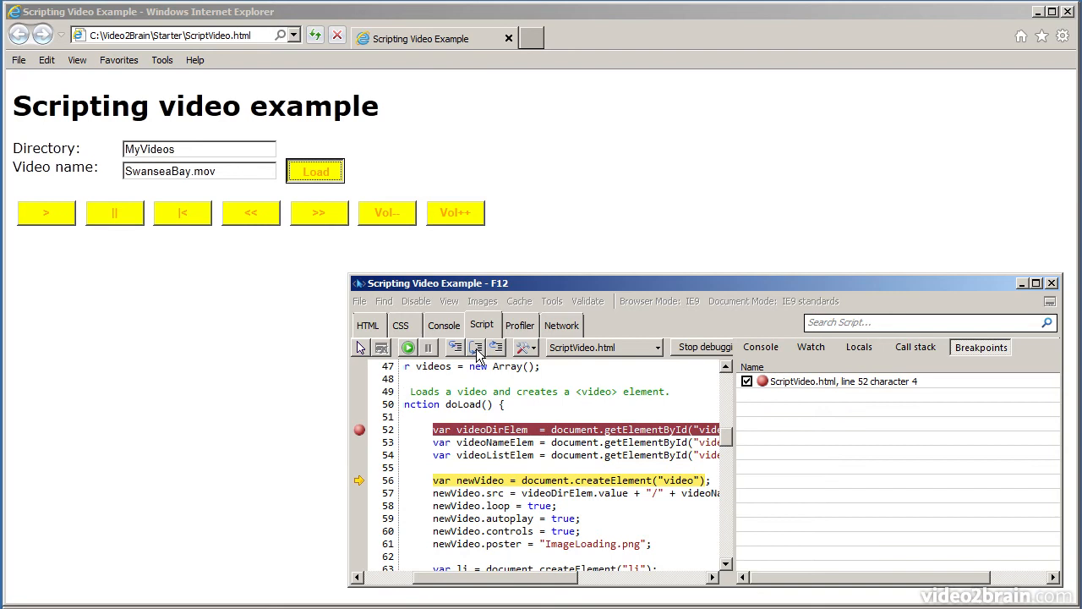
left_click(455, 346)
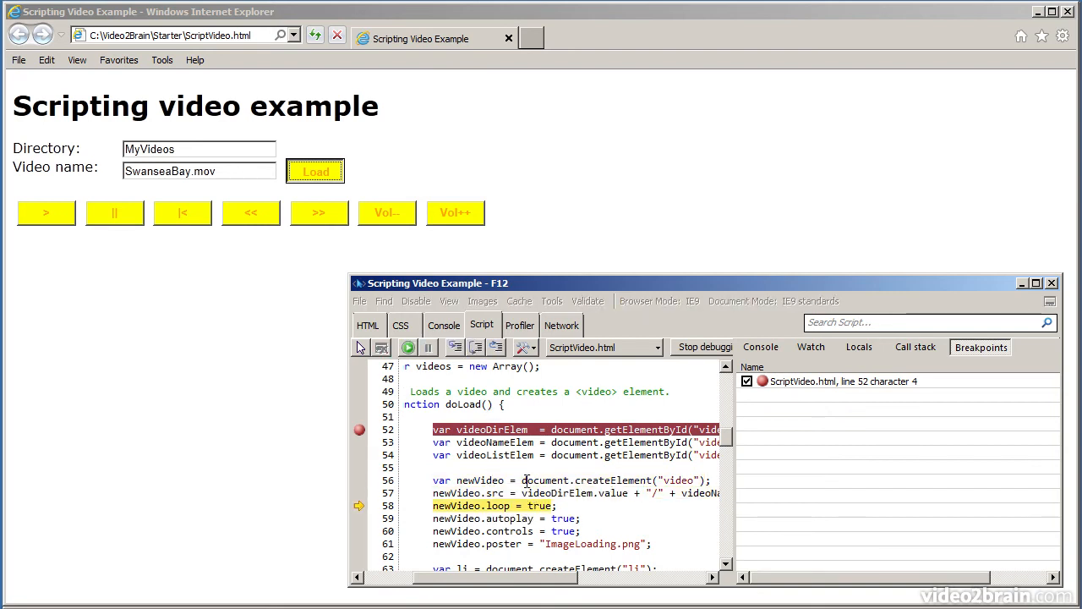
double_click(583, 480)
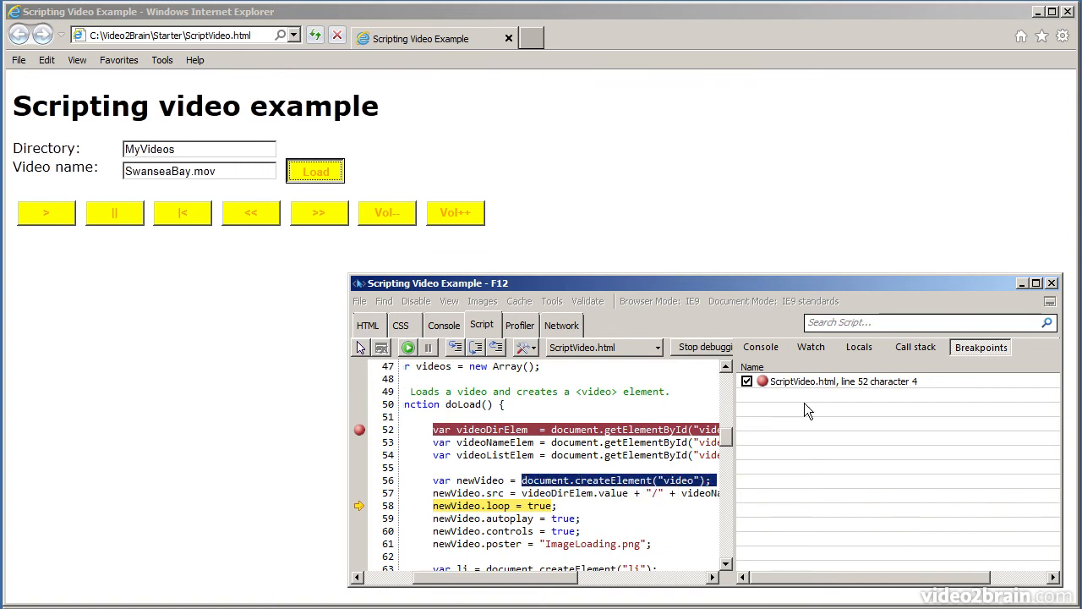
- Expand newVideo in Locals to browse its HTMLVideoElement properties, then step out to the onclick handler
left_click(859, 347)
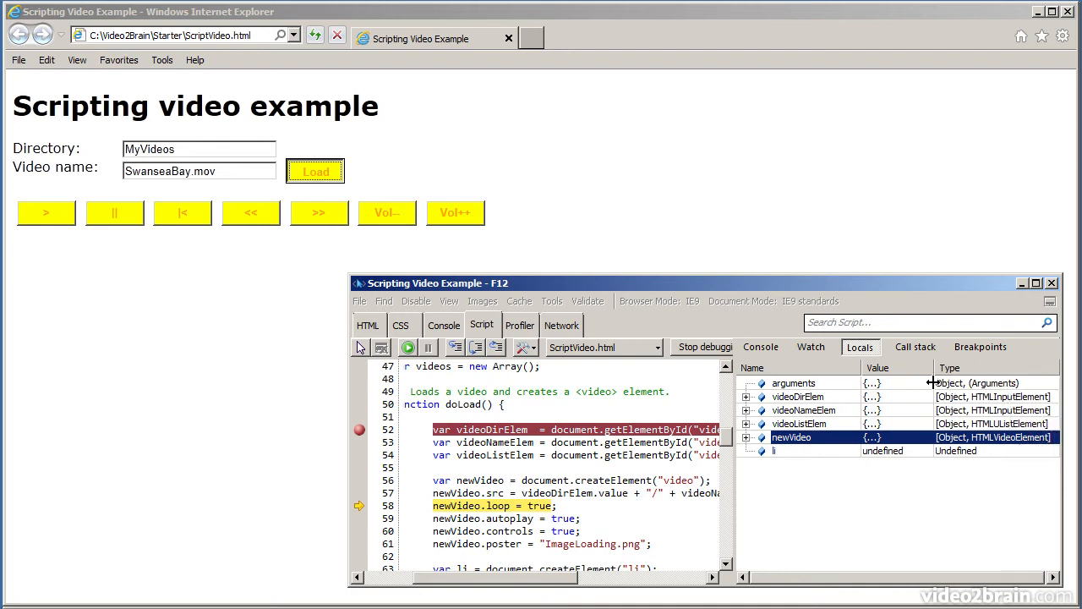
left_click(748, 436)
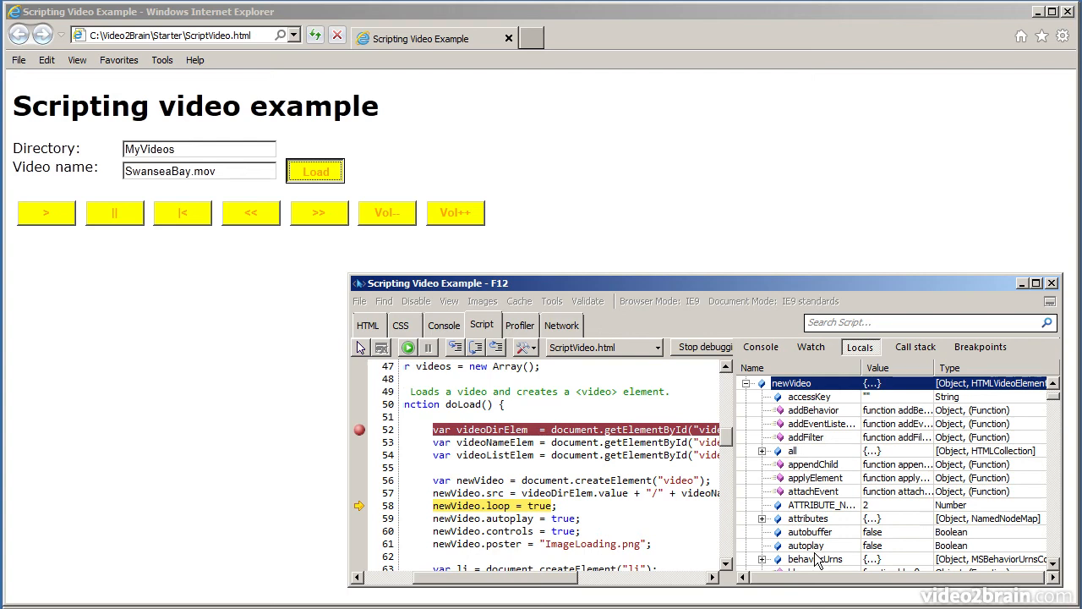
mouse_move(436, 358)
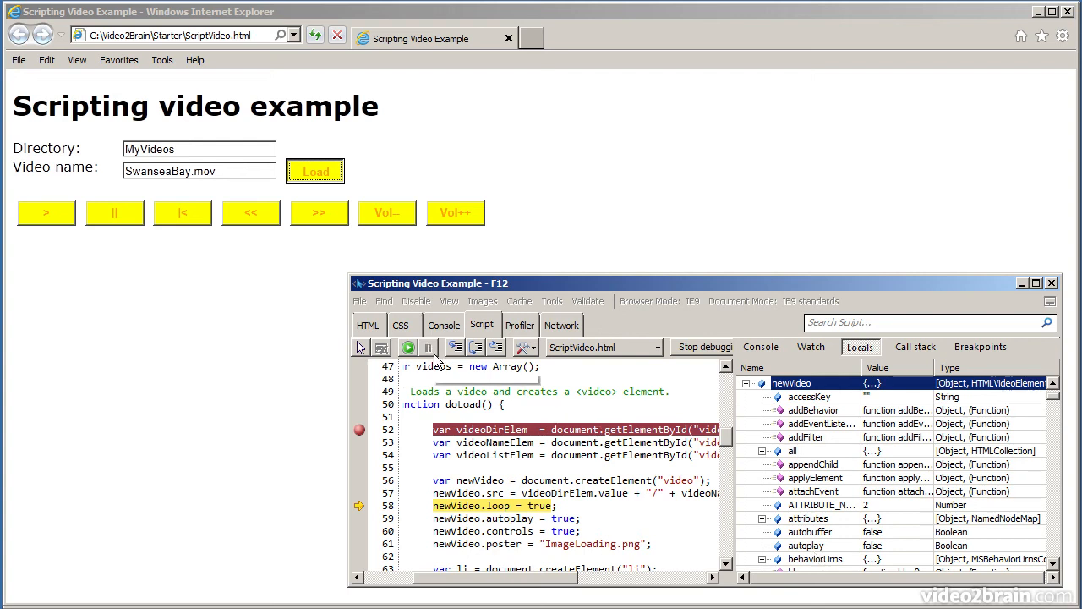
mouse_move(496, 346)
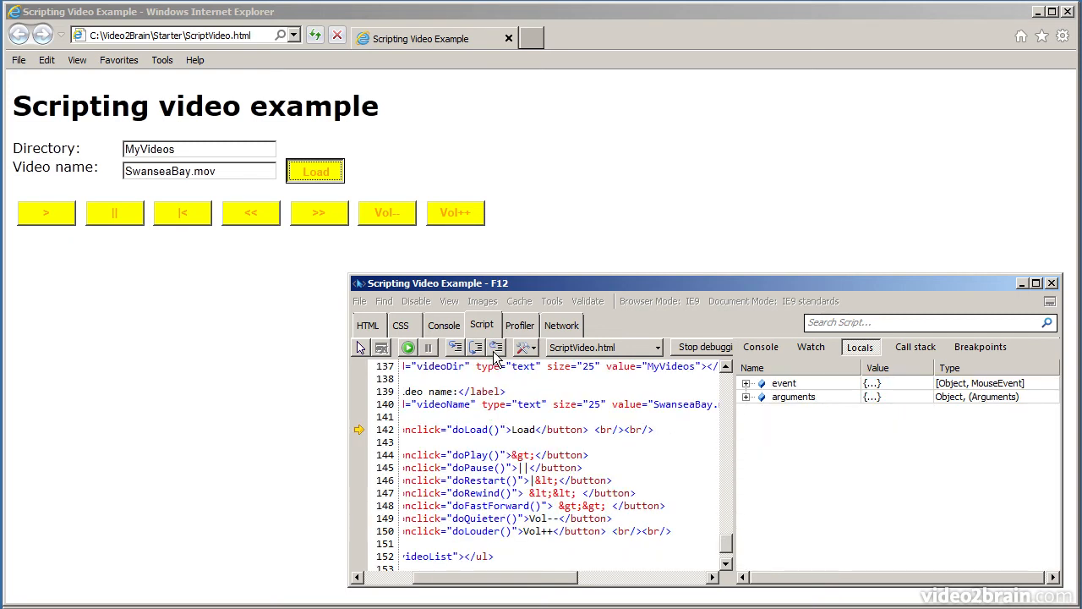
left_click(314, 171)
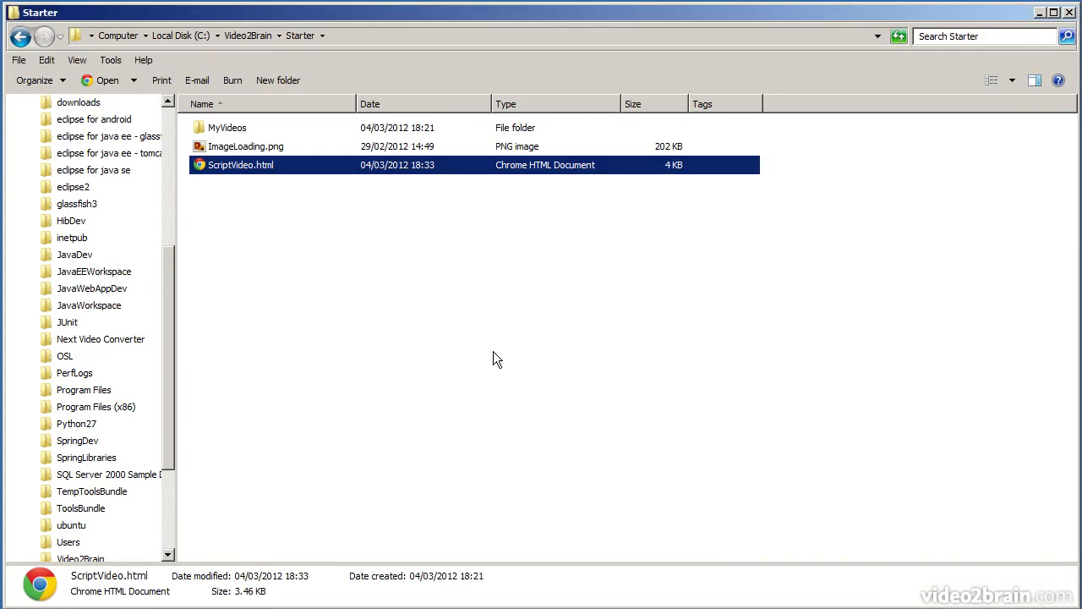
mouse_move(264, 169)
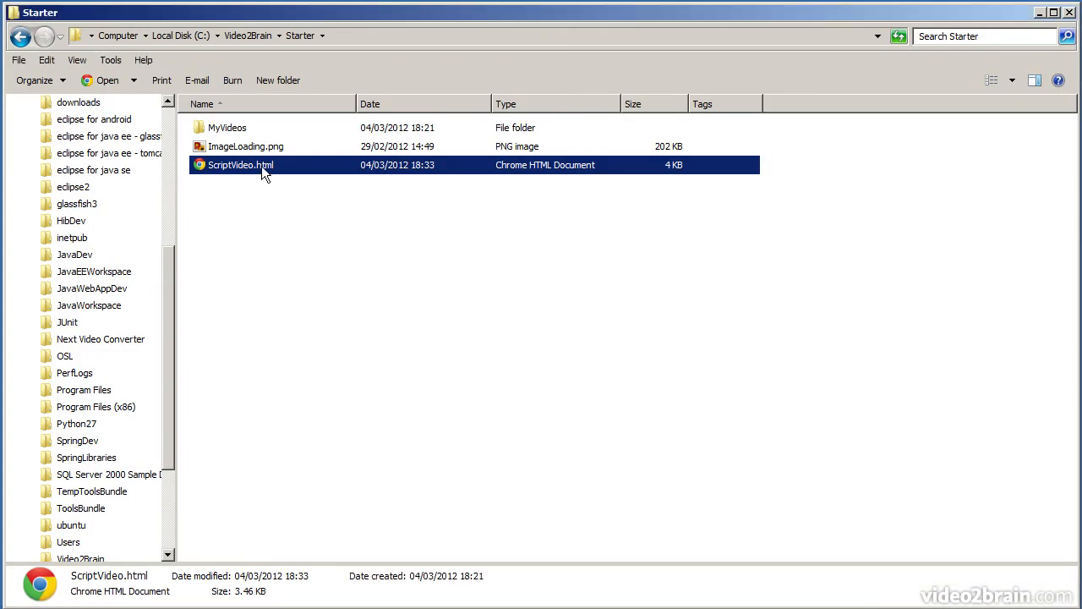
- Open ScriptVideo.html from the Starter folder with Google Chrome via Open with
right_click(240, 164)
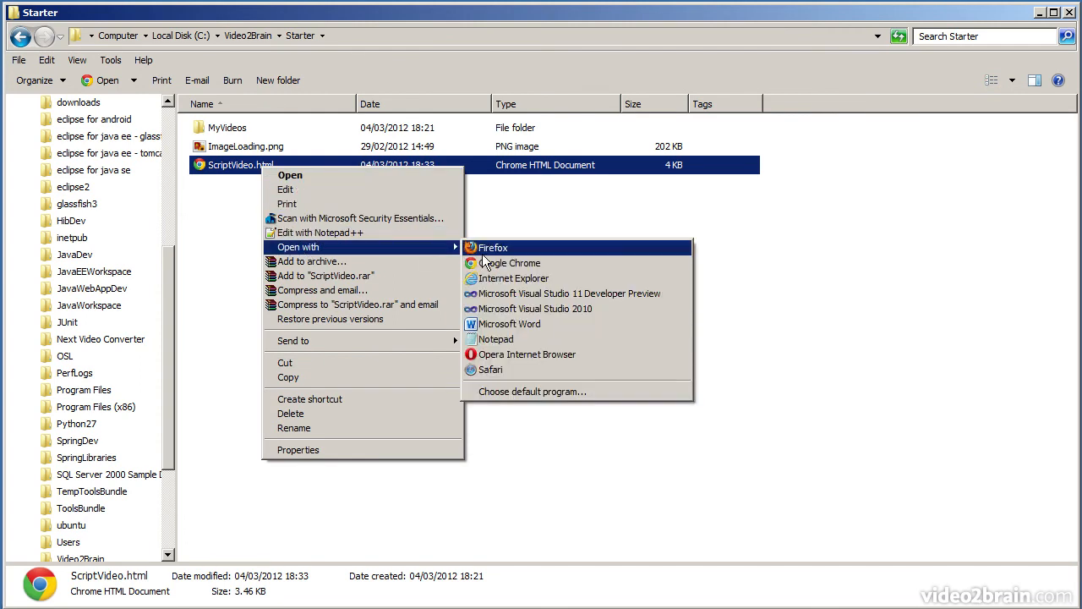
left_click(511, 262)
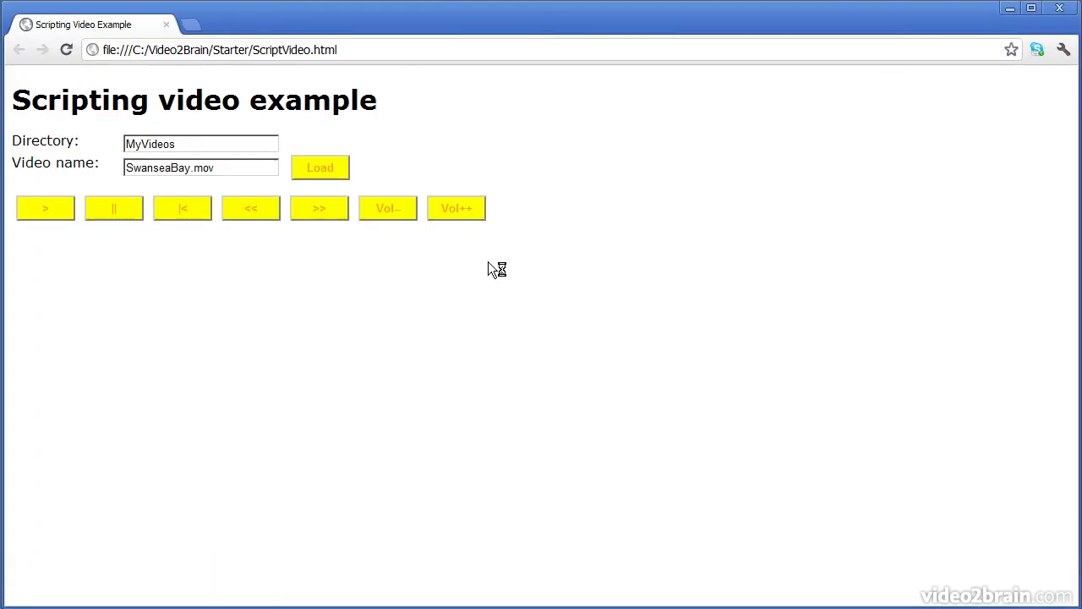
mouse_move(493, 269)
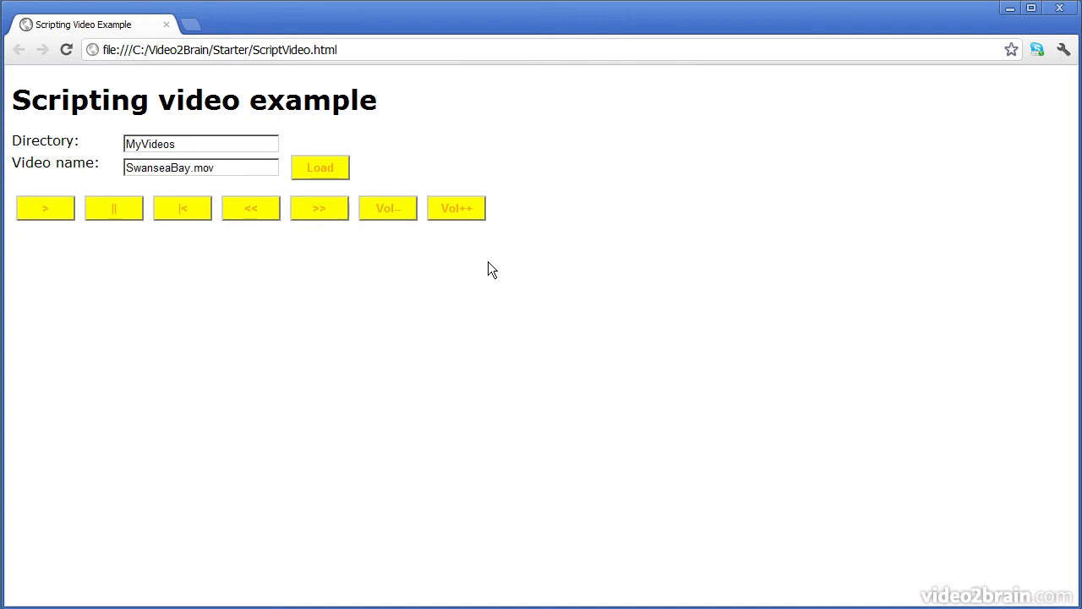
- Open Chrome's developer tools with F12 and show the ScriptVideo.html source in the Scripts panel
key("F12")
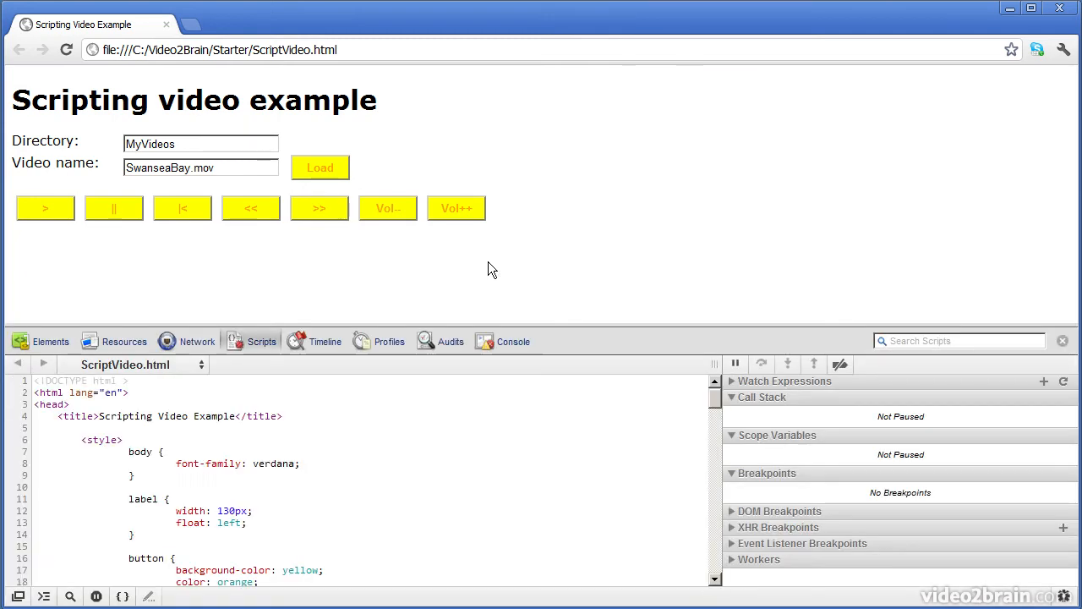
mouse_move(132, 297)
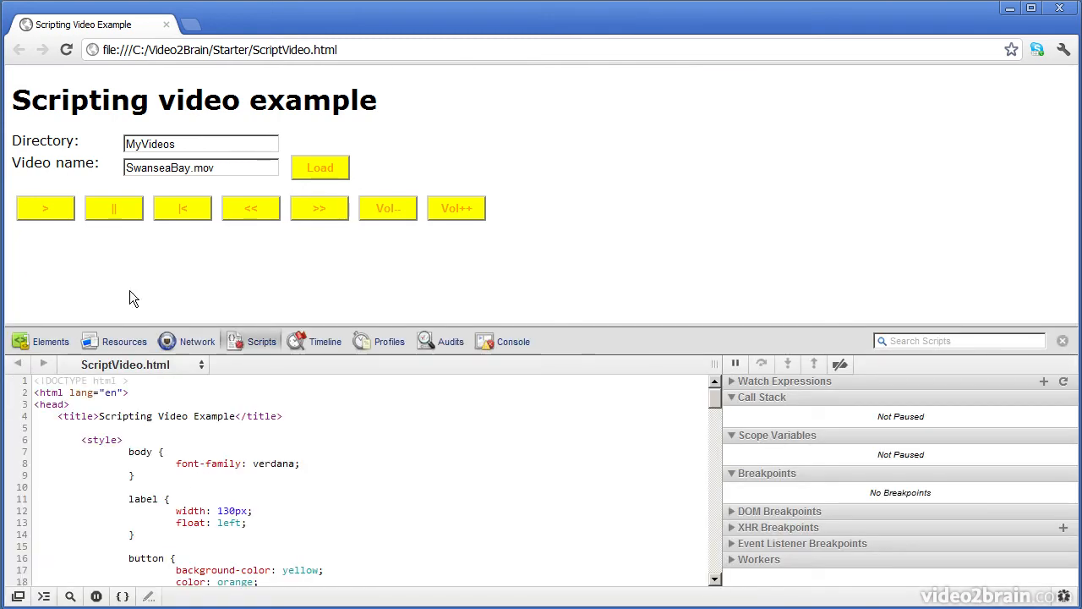
left_click(50, 342)
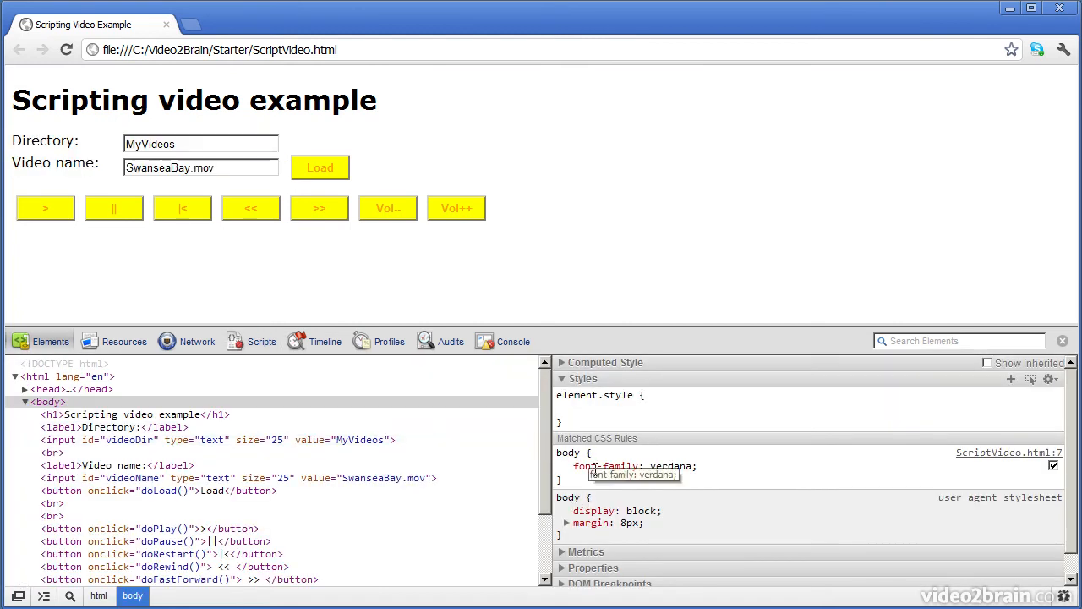
mouse_move(609, 487)
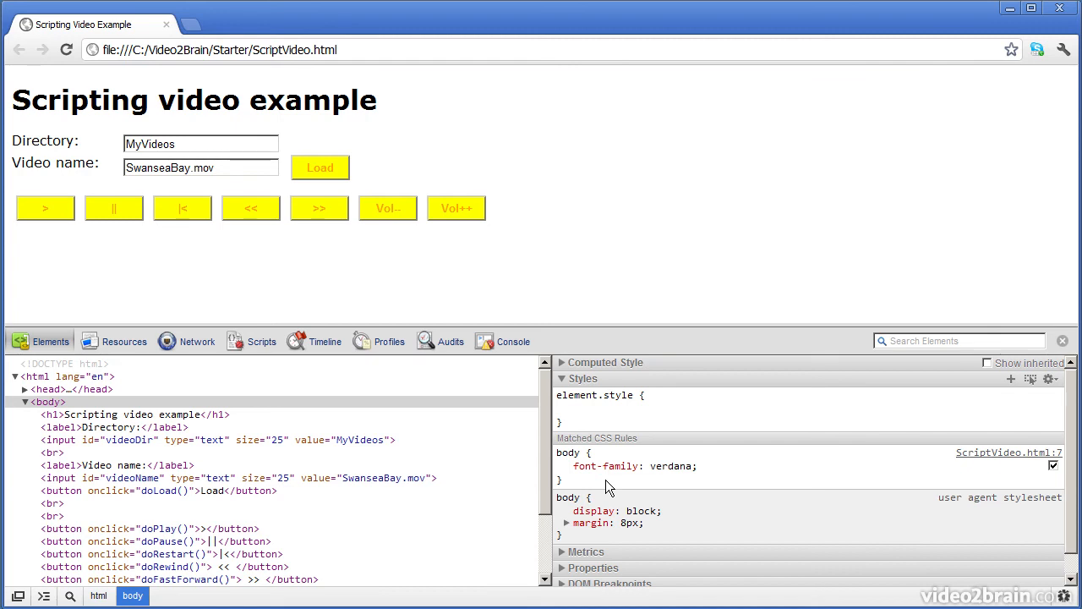
left_click(261, 342)
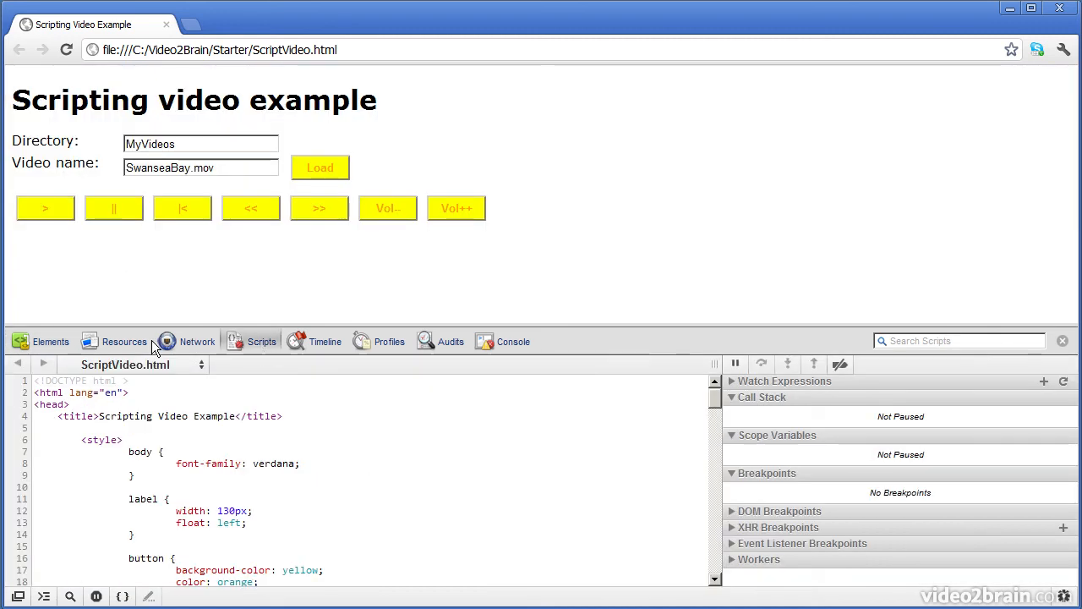
- Browse Resources — frames with ScriptVideo.html, databases, cookies, application cache — then show the empty Network log
left_click(123, 342)
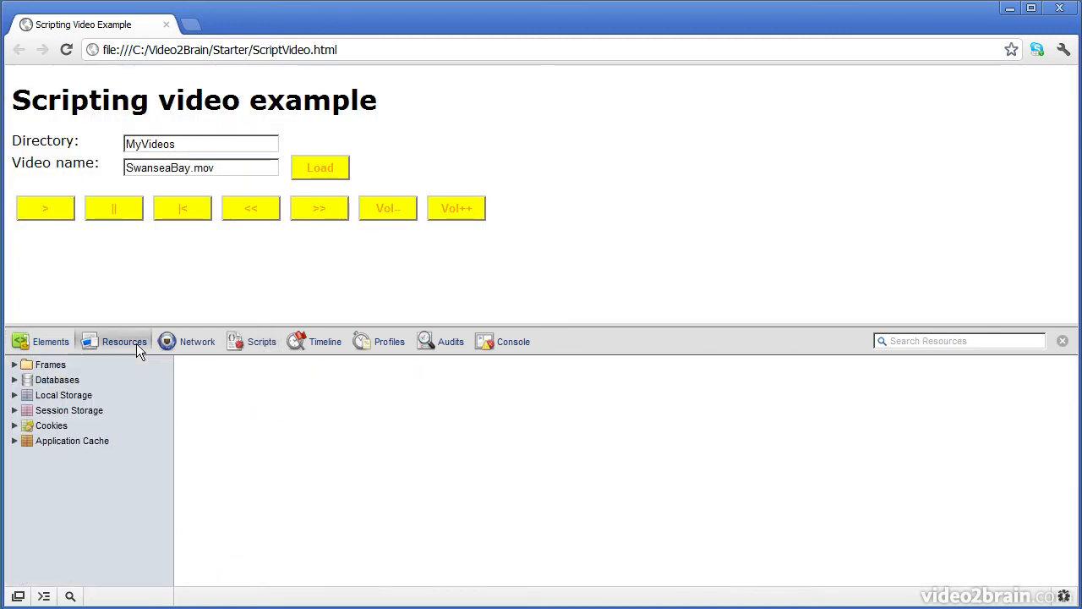
left_click(13, 365)
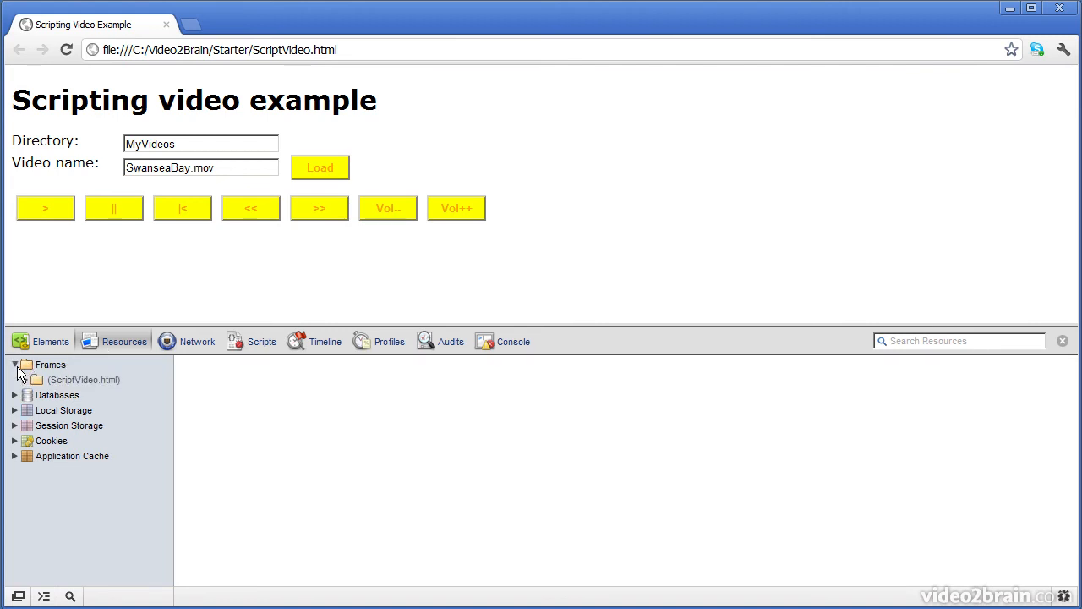
left_click(26, 379)
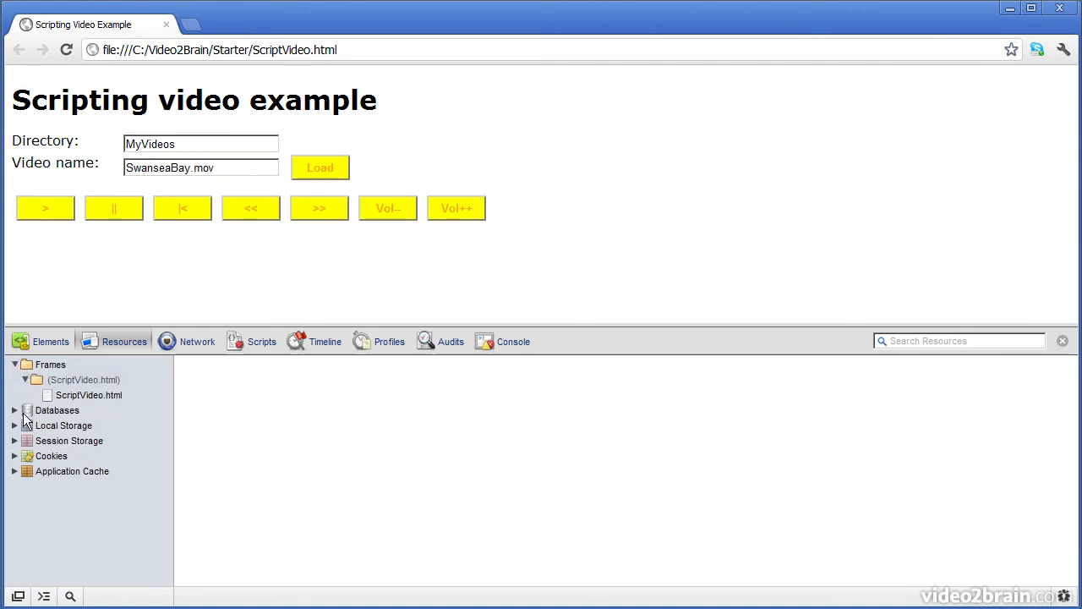
left_click(57, 411)
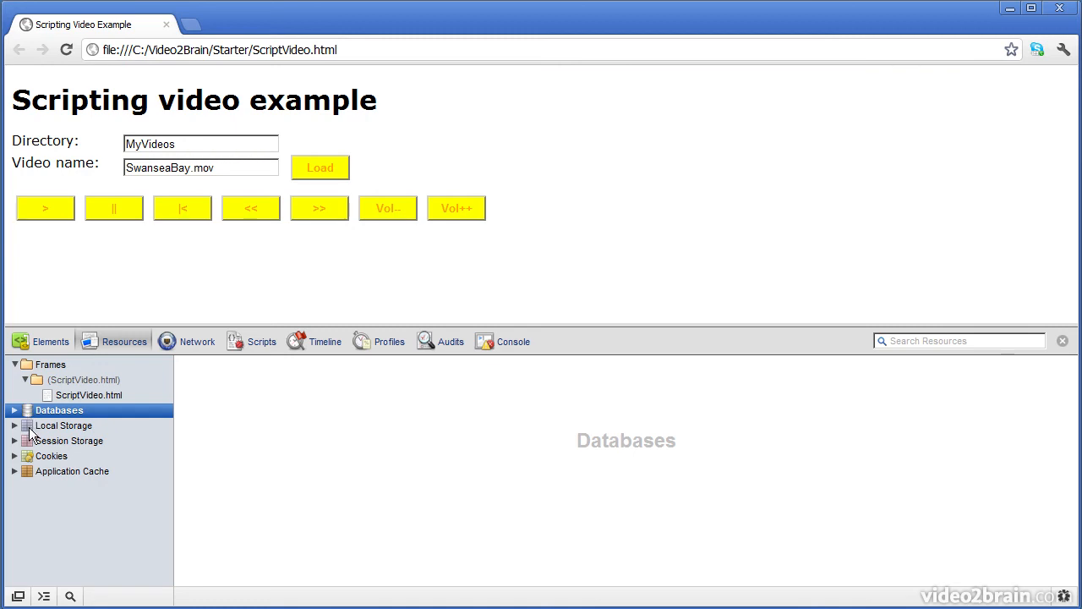
left_click(75, 439)
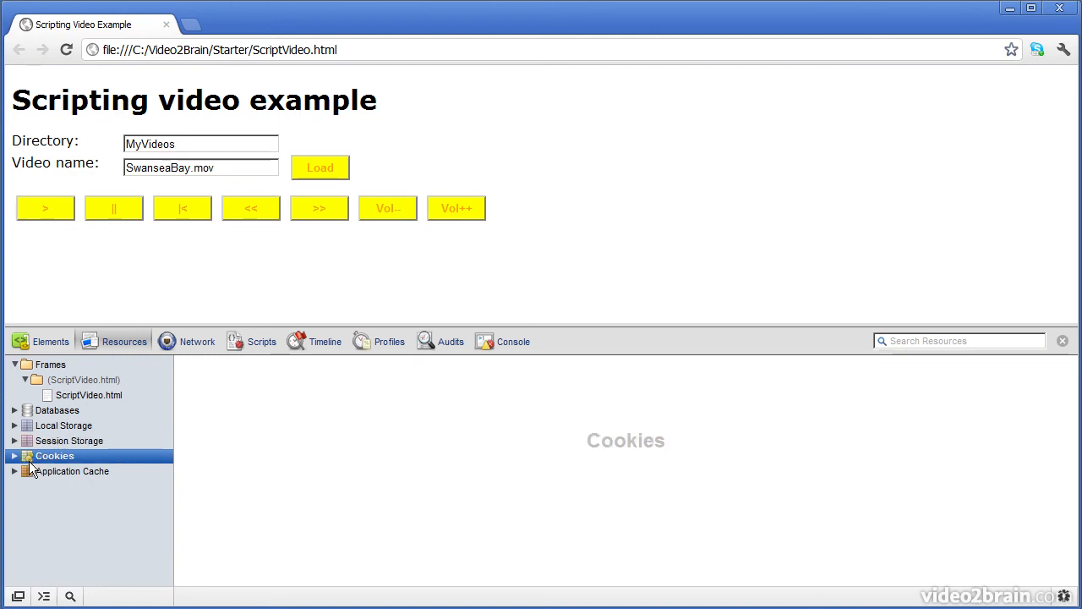
left_click(78, 470)
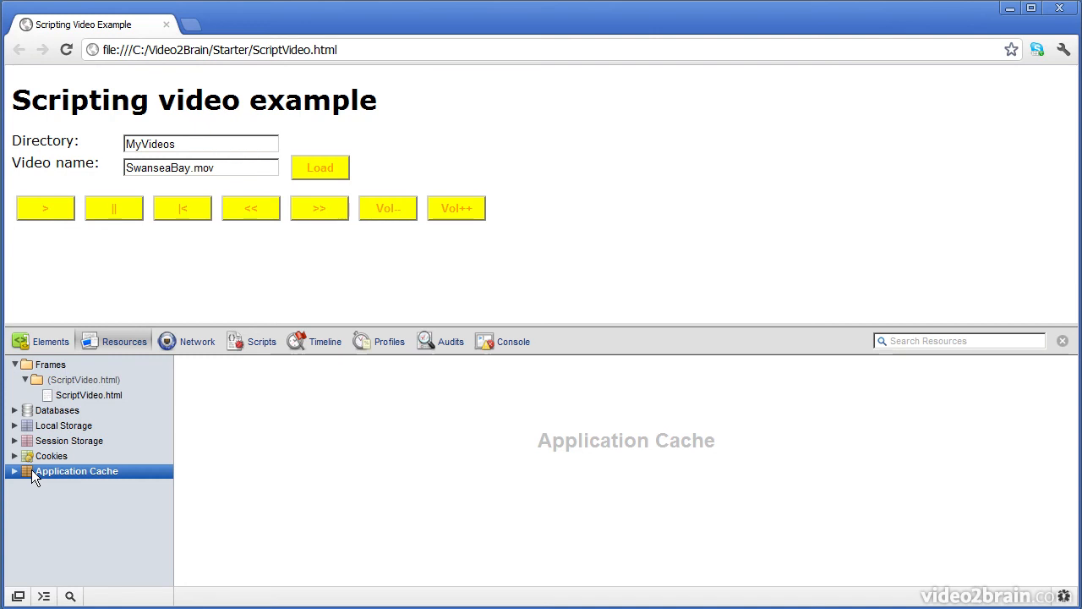
left_click(196, 342)
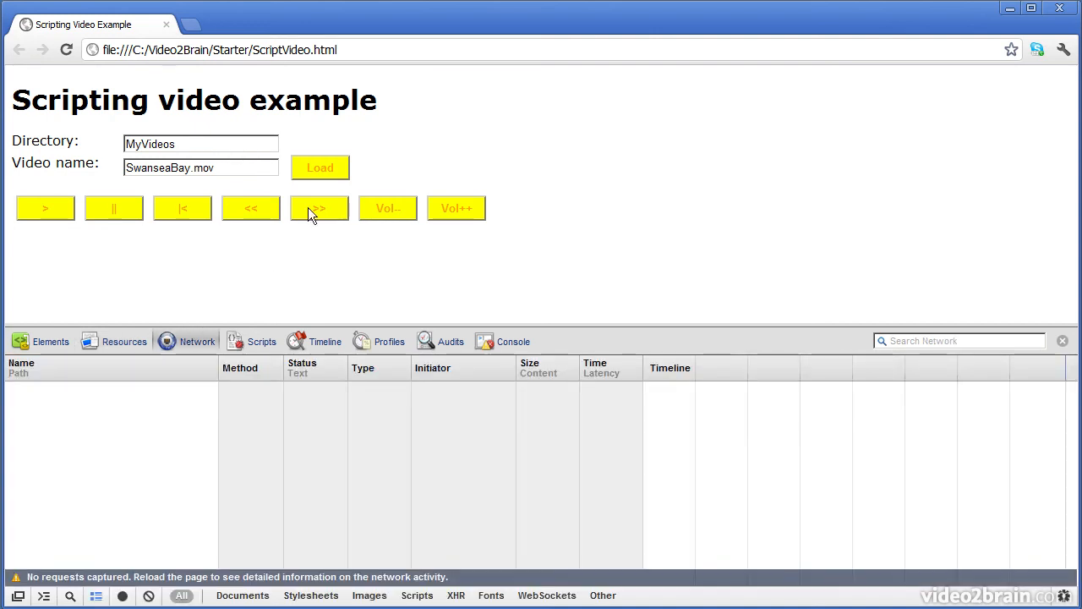
- Load SwanseaBay.mov to capture its network requests, then switch to the console messages
left_click(320, 167)
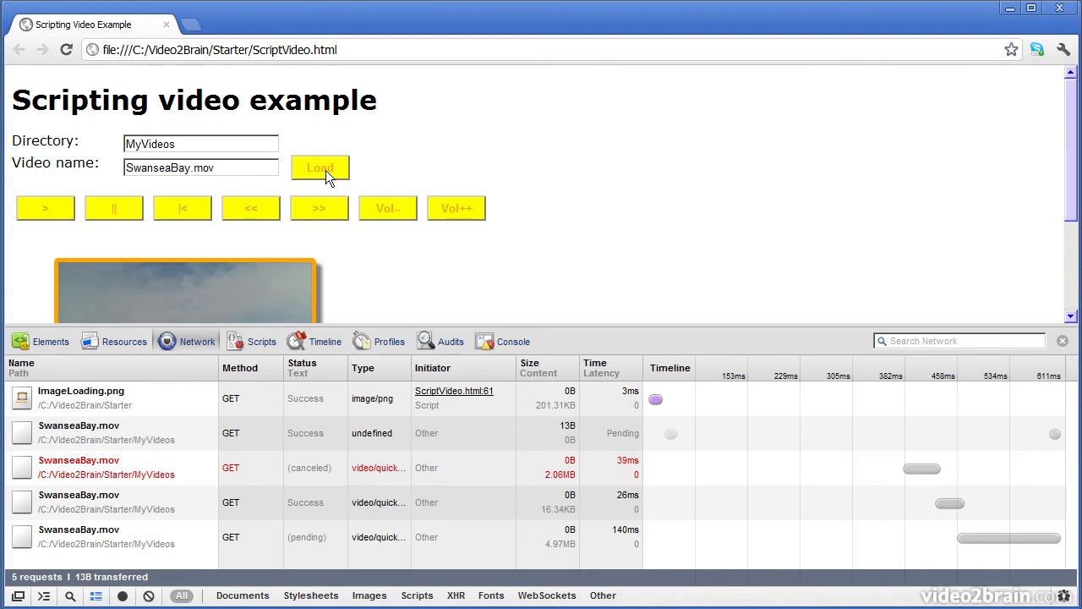
mouse_move(875, 446)
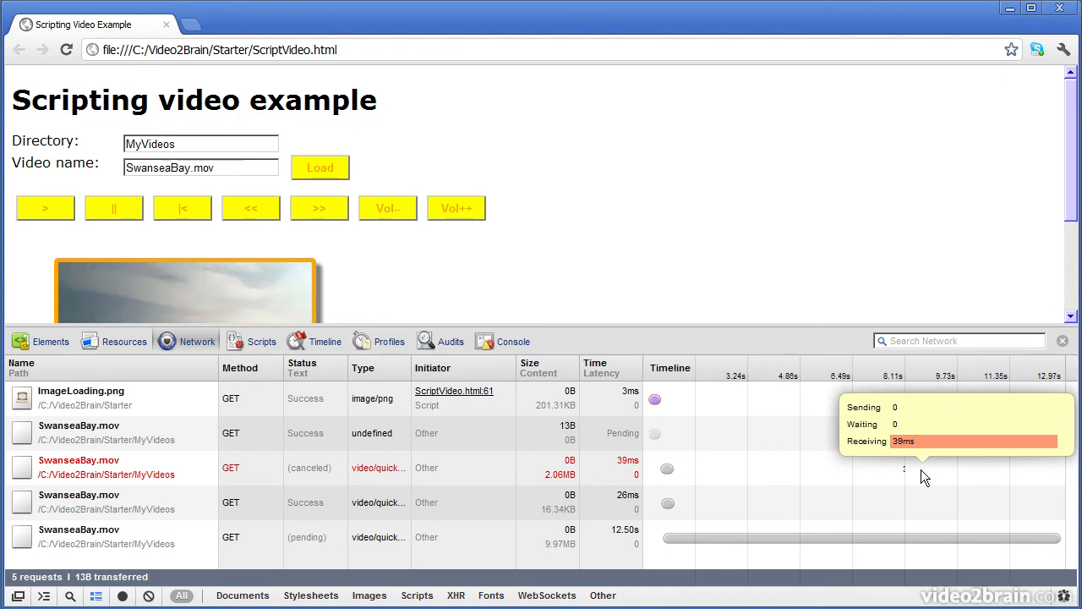
left_click(510, 342)
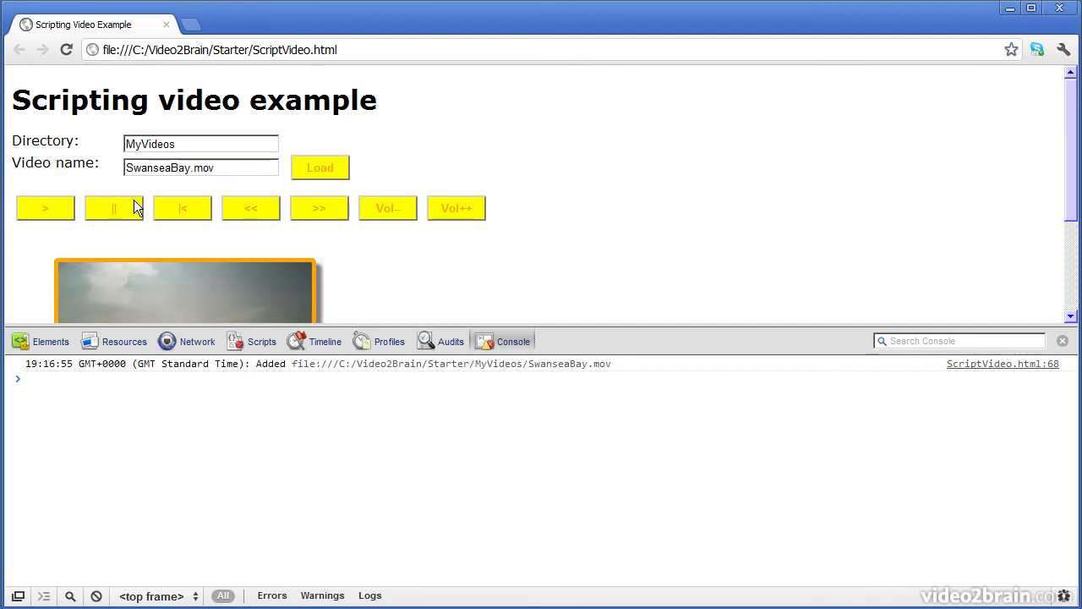
- Pause the SwanseaBay.mov video playback on the page
left_click(44, 208)
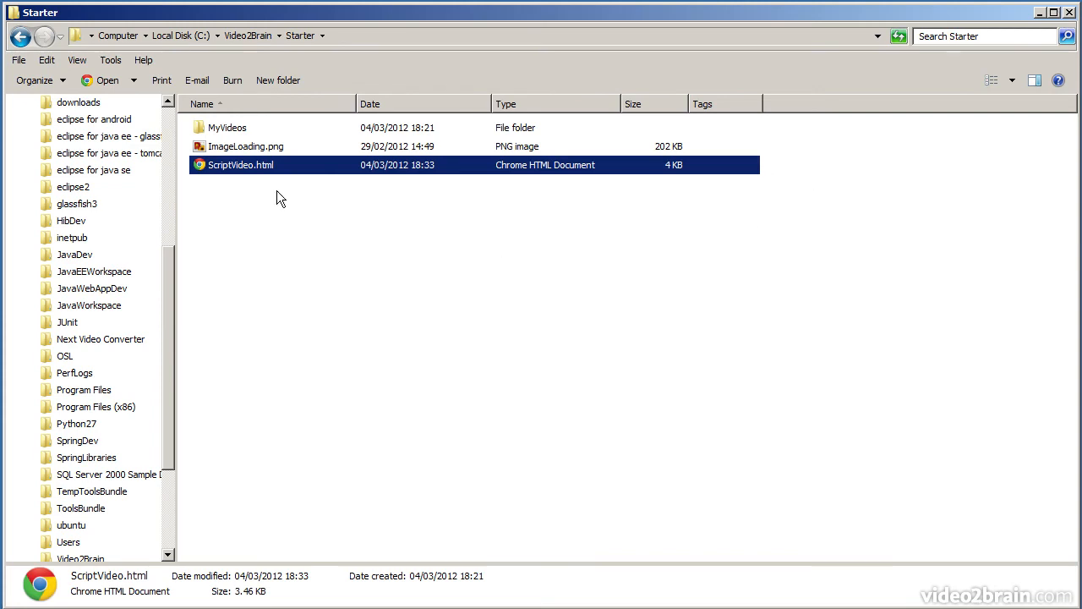
- Open ScriptVideo.html from the Starter folder with Firefox via Open with
right_click(240, 164)
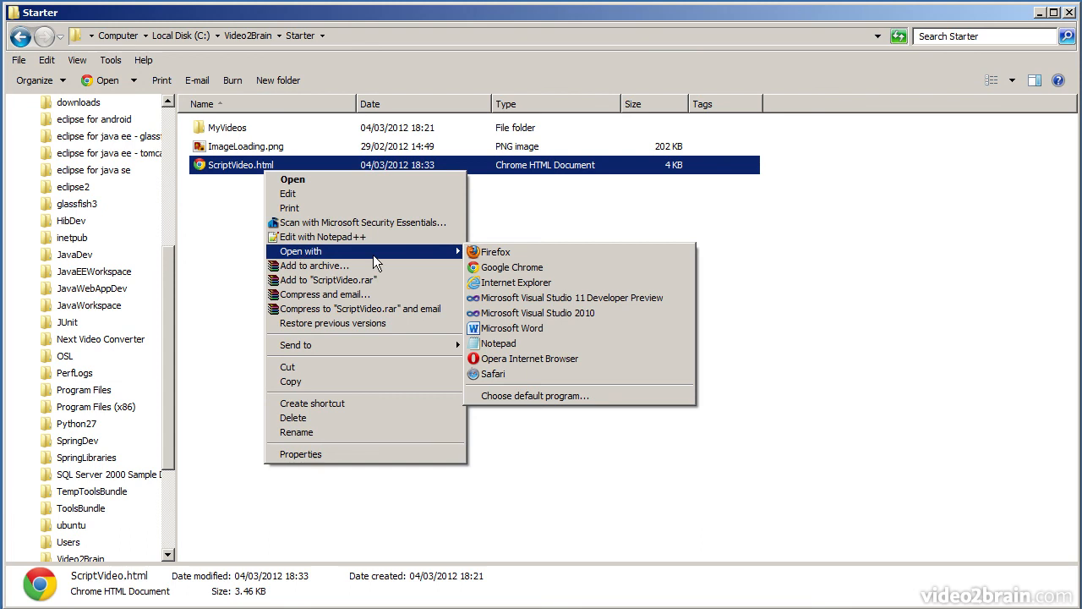
left_click(497, 264)
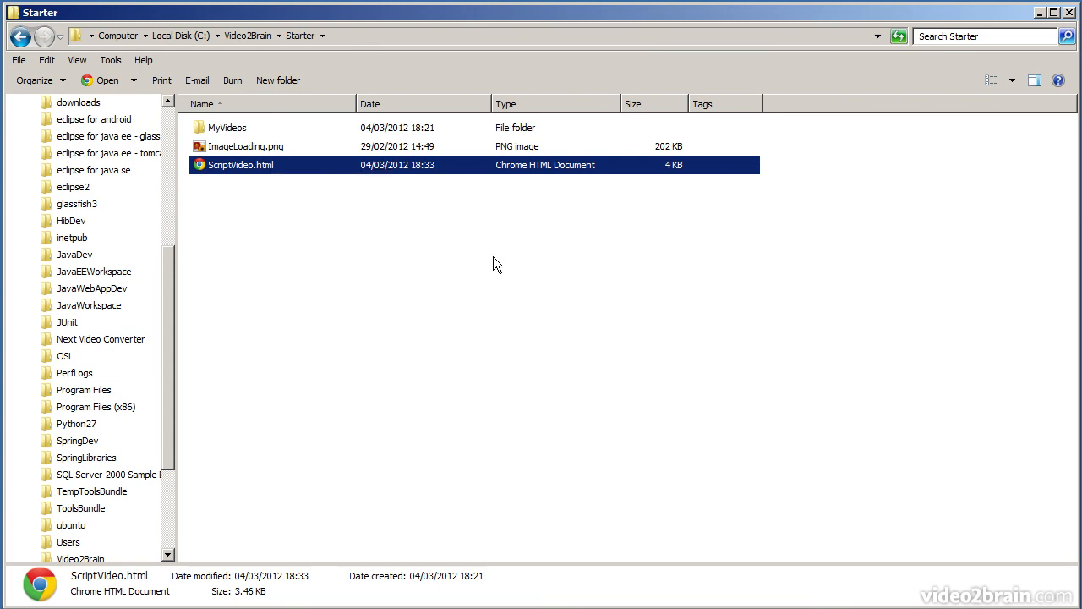
double_click(240, 164)
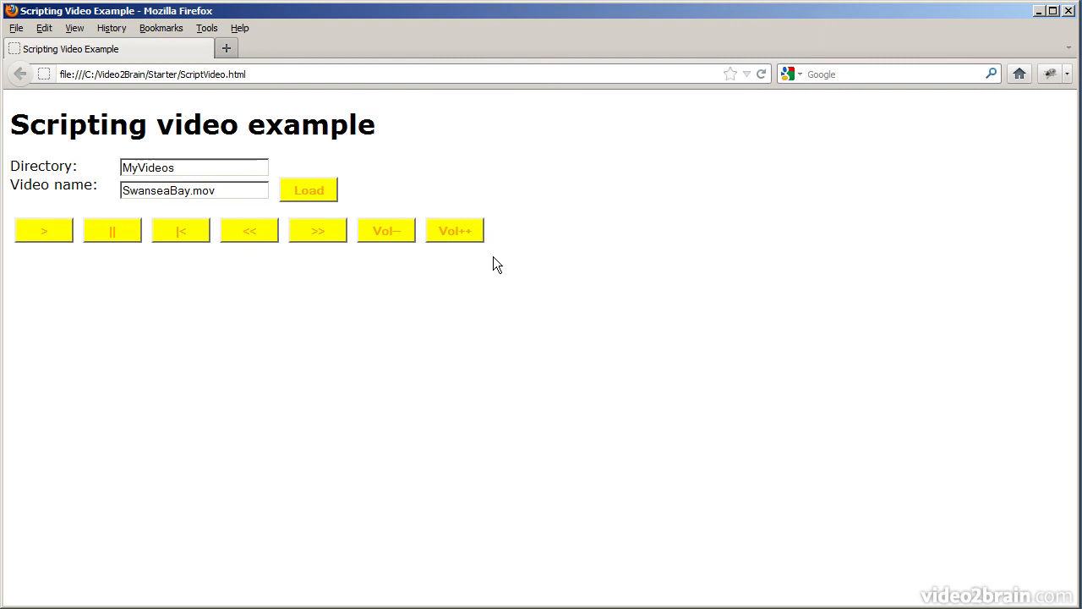
- Open Firebug on the Scripting video page through Tools > Web Developer
left_click(206, 27)
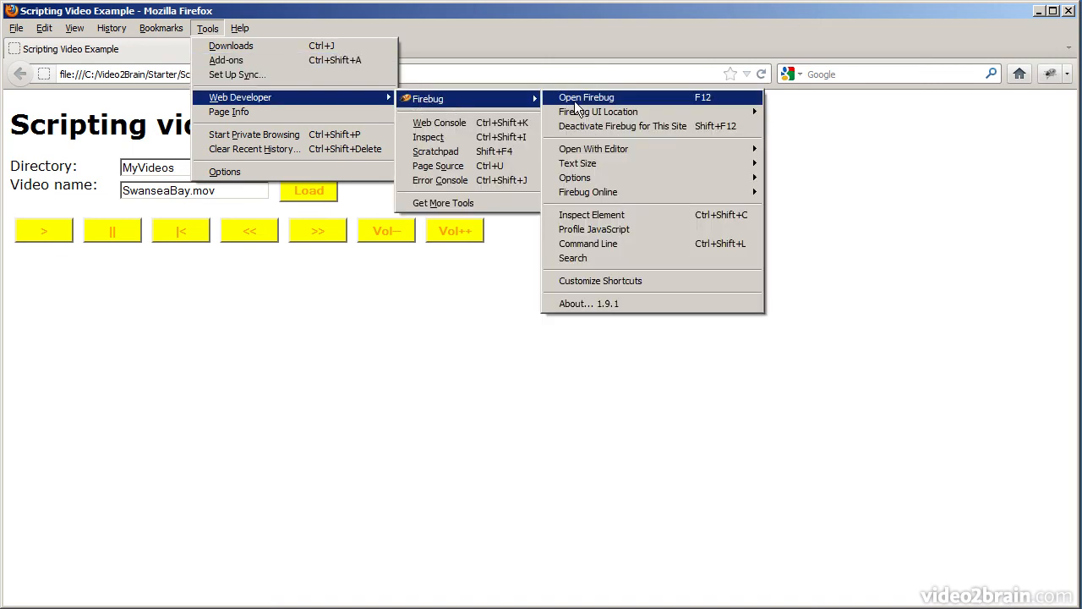
mouse_move(707, 108)
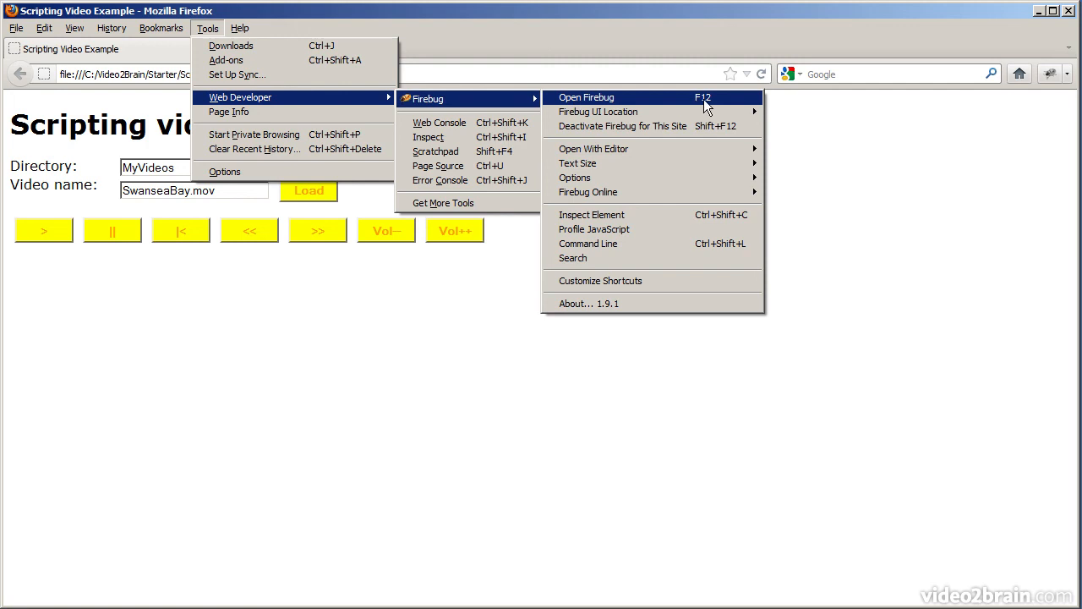
left_click(585, 97)
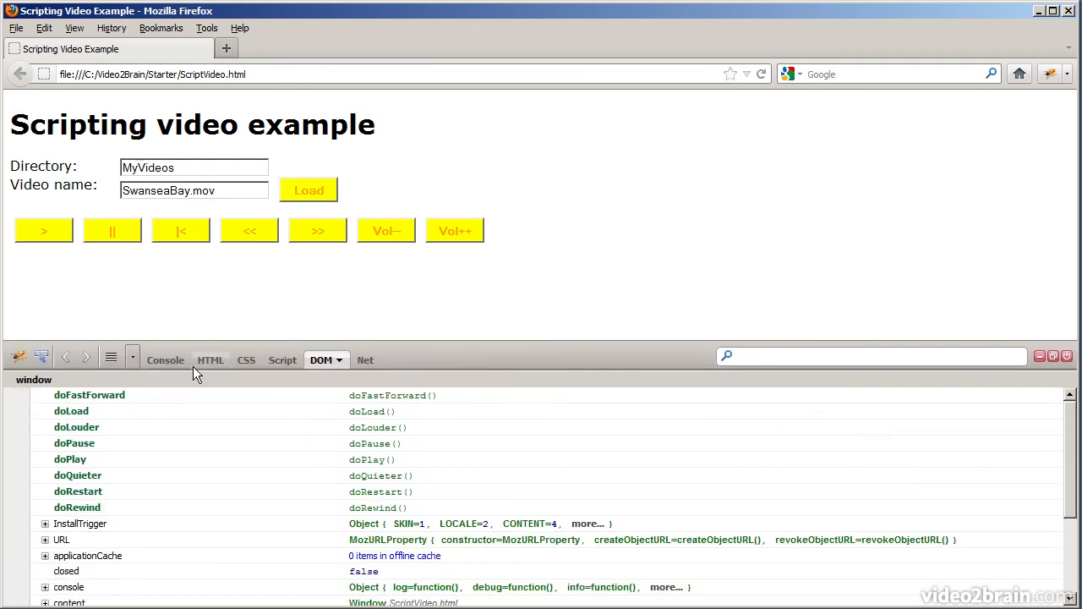
- Browse Firebug's HTML, CSS and Script panels, reload for script sources, then show the DOM panel
left_click(210, 360)
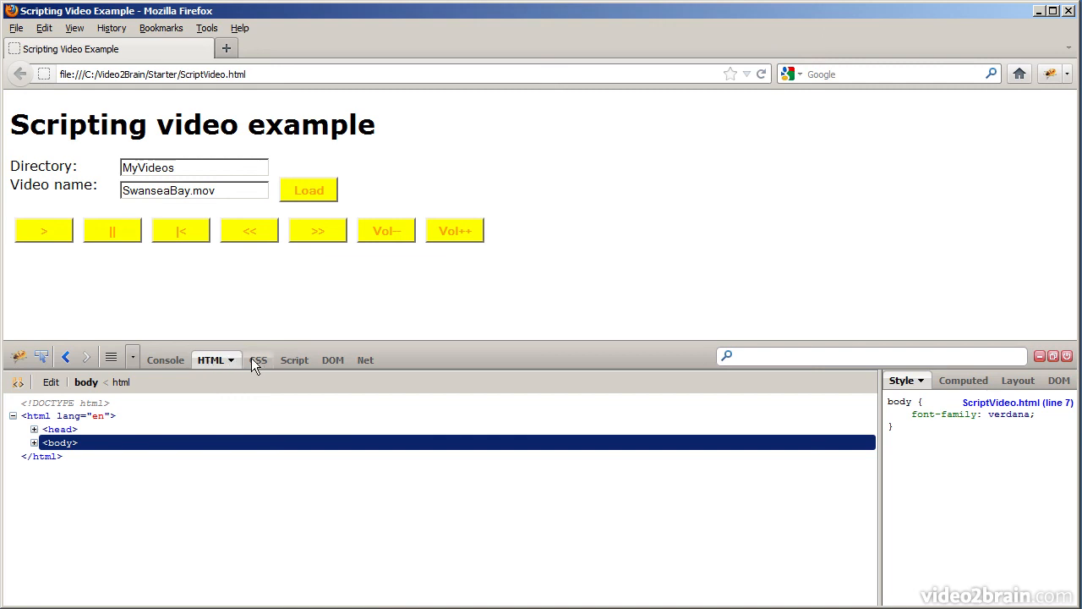
left_click(247, 359)
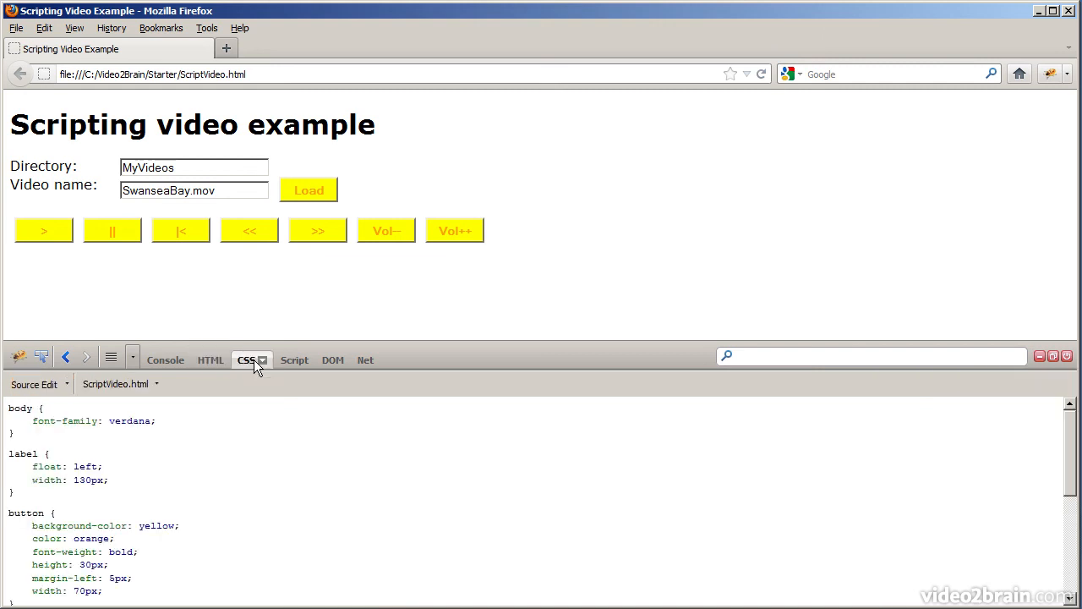
left_click(288, 358)
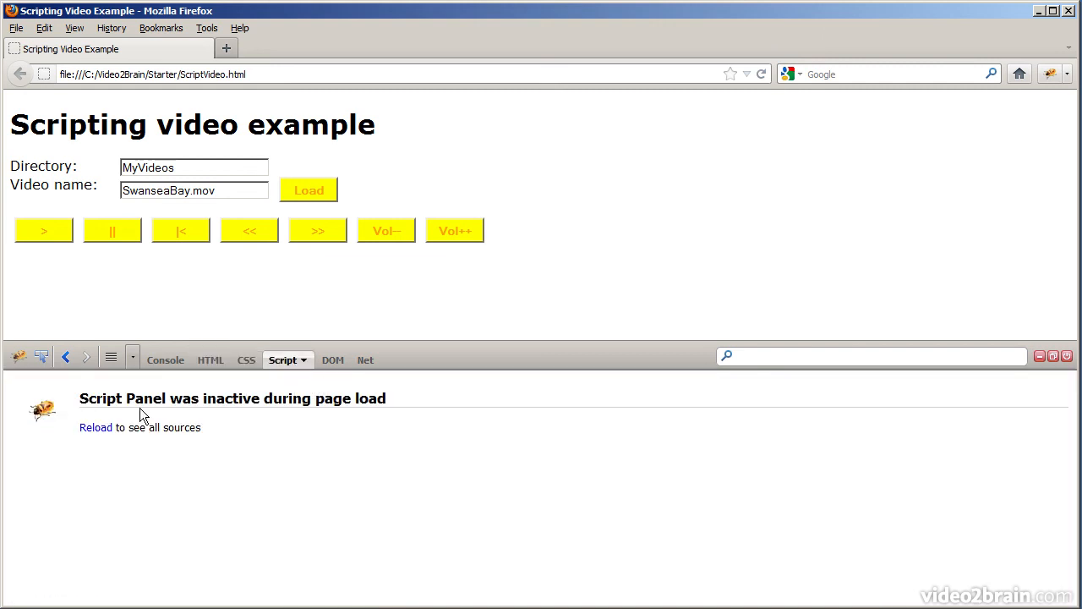
left_click(94, 426)
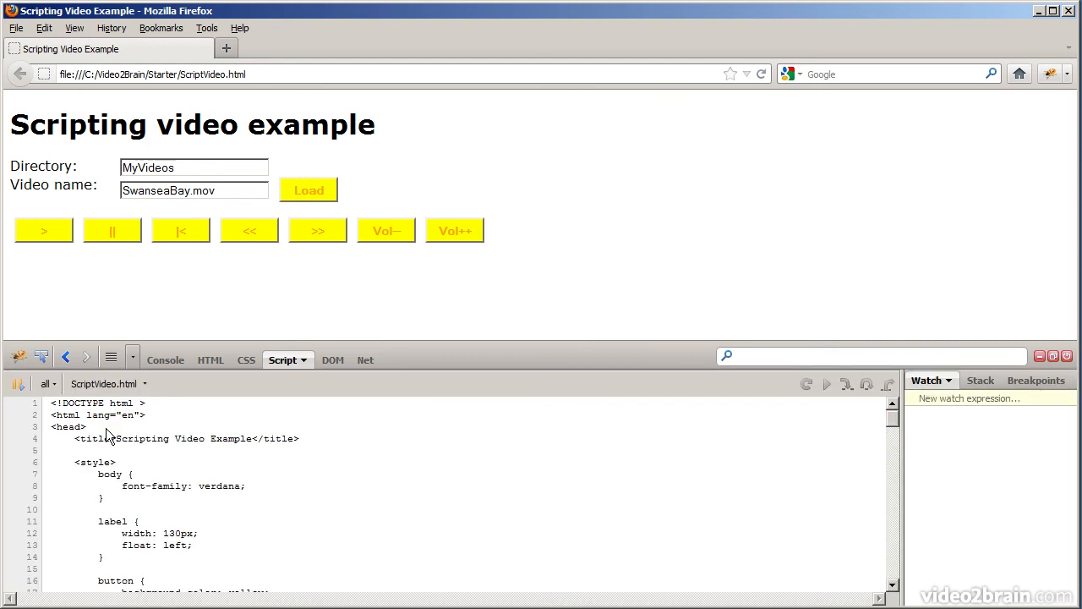
left_click(321, 358)
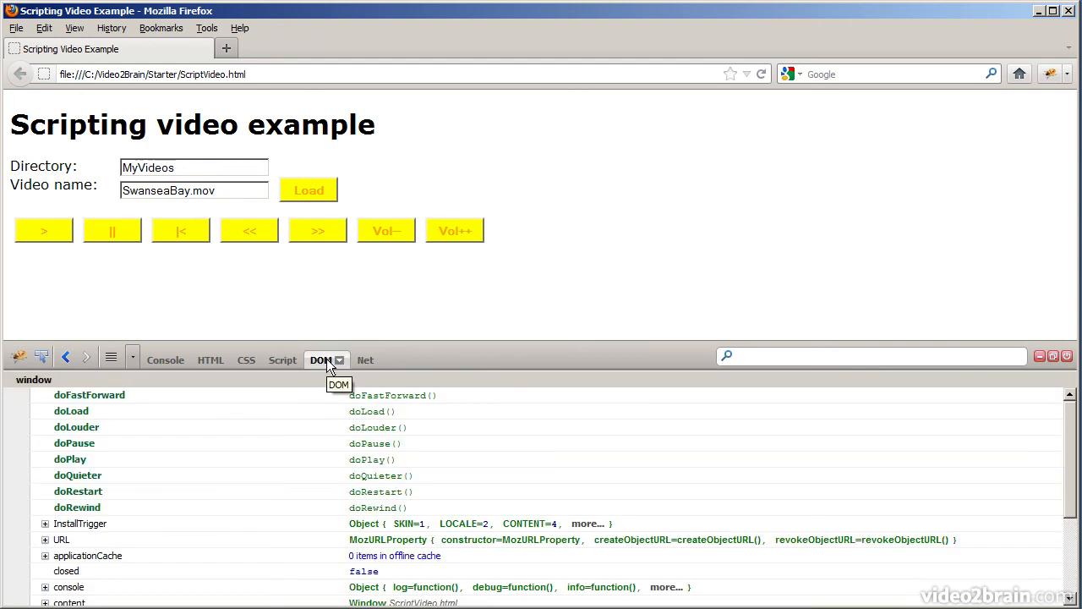